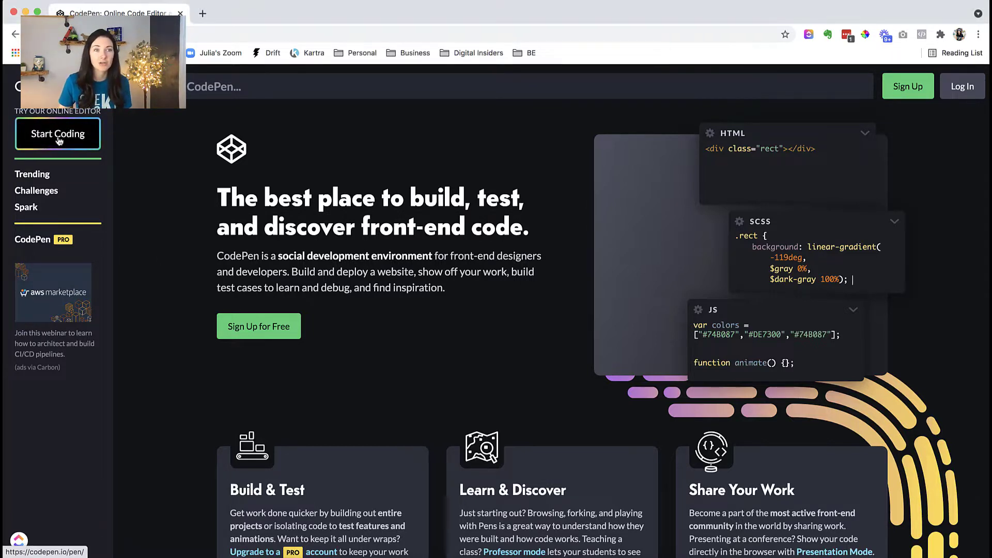
Step: Start a new blank pen from the CodePen homepage via Start Coding
left_click(57, 133)
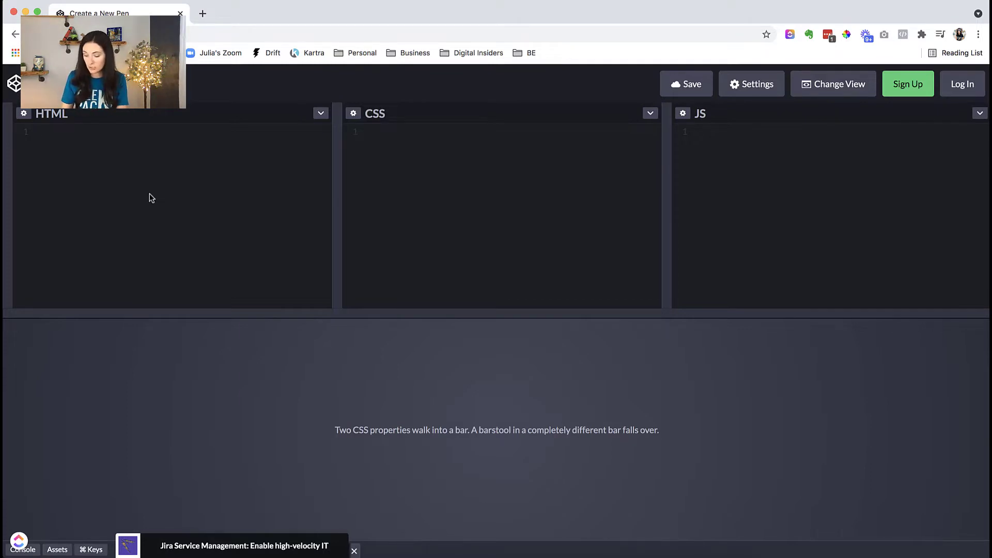
Step: Write an <h1>Happy Dance</h1> heading in the HTML editor
type("<")
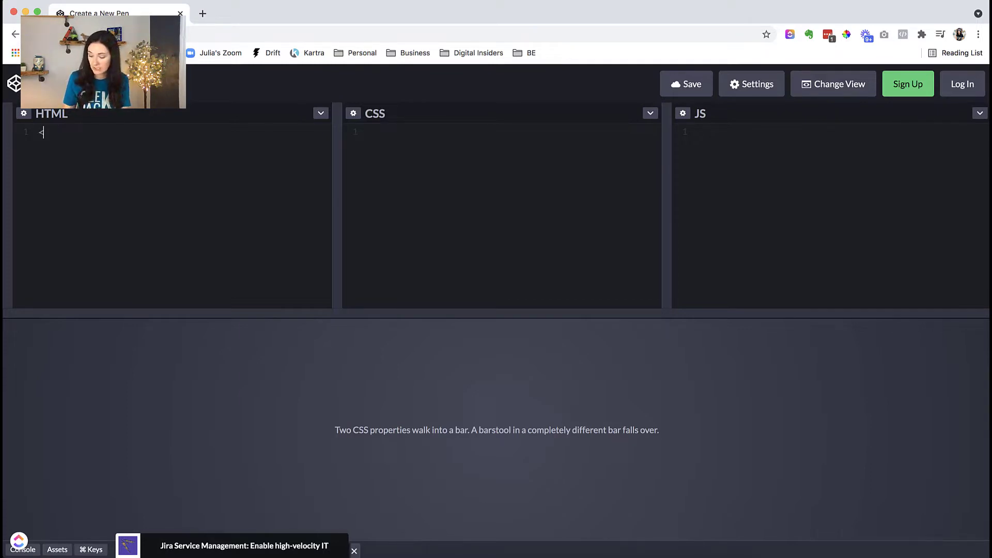
type("h1>")
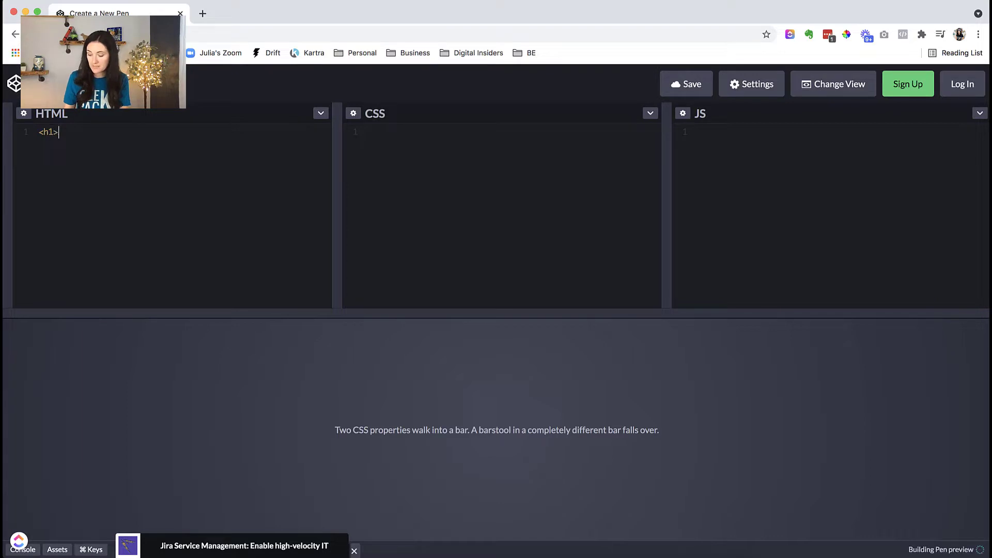
type("Happy")
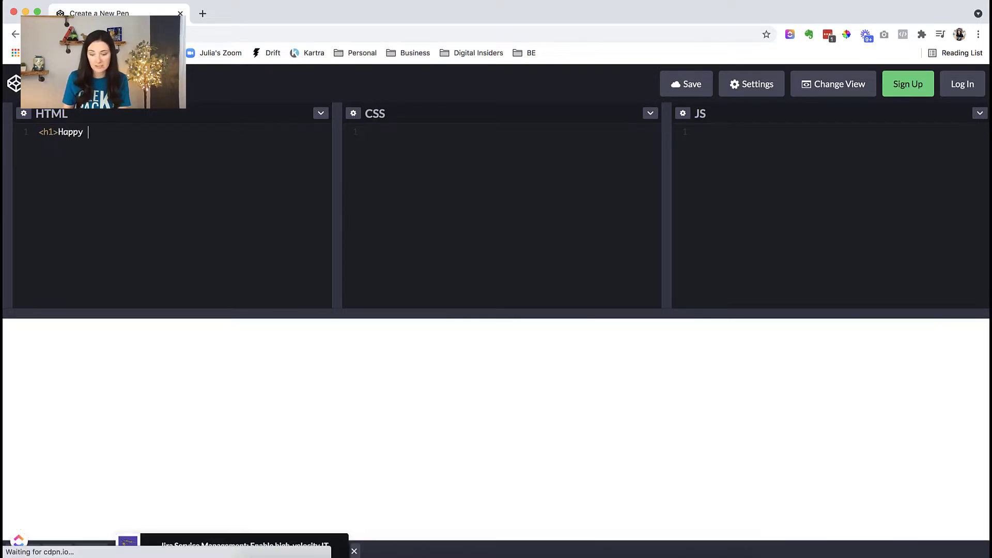
type("Dance")
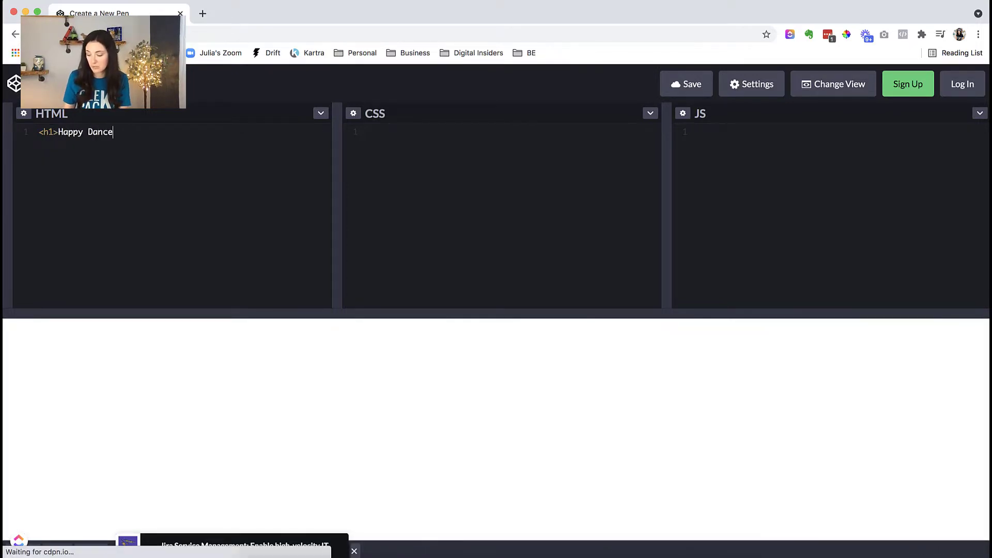
type("</h1")
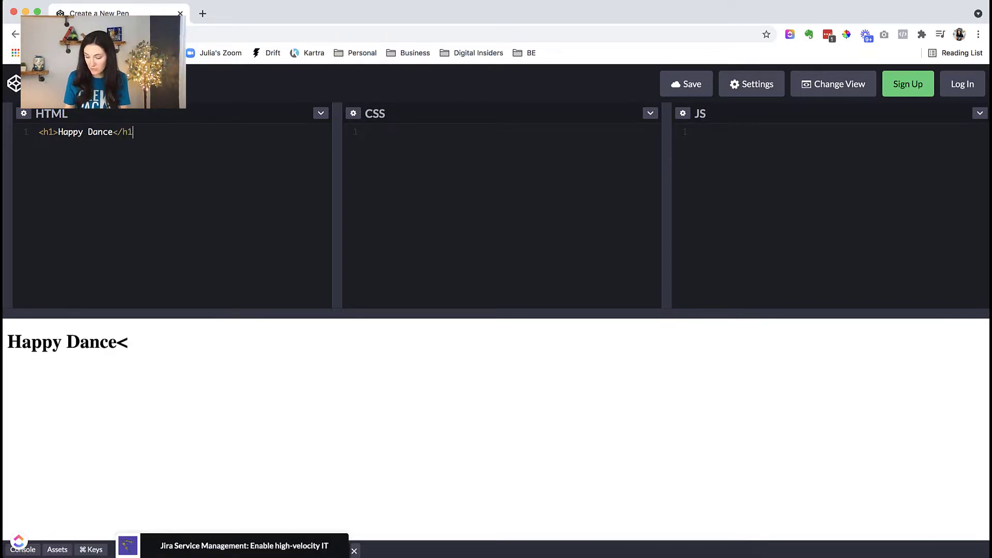
type(">")
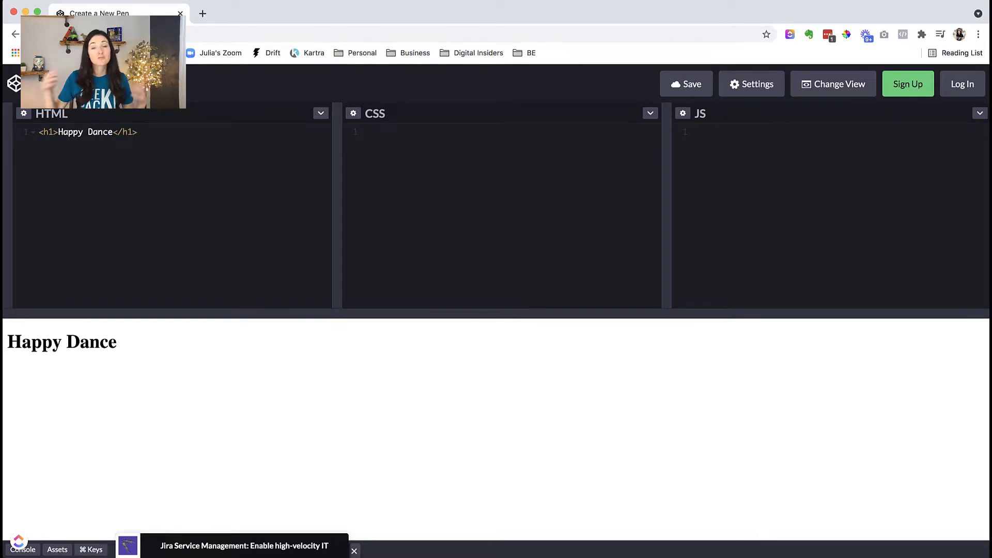
Step: Add an empty h1 { } rule in the CSS editor, braces on separate lines
left_click(462, 173)
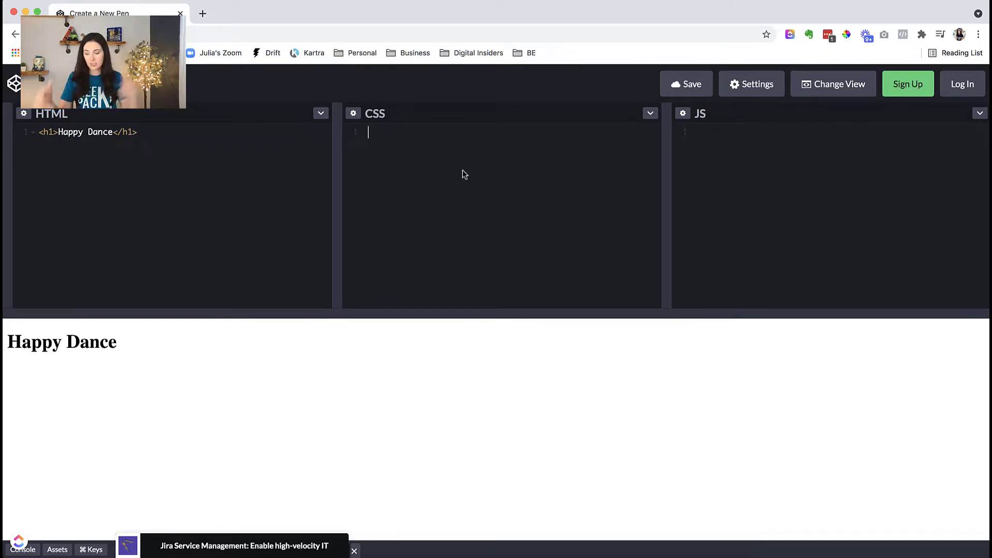
type("h1")
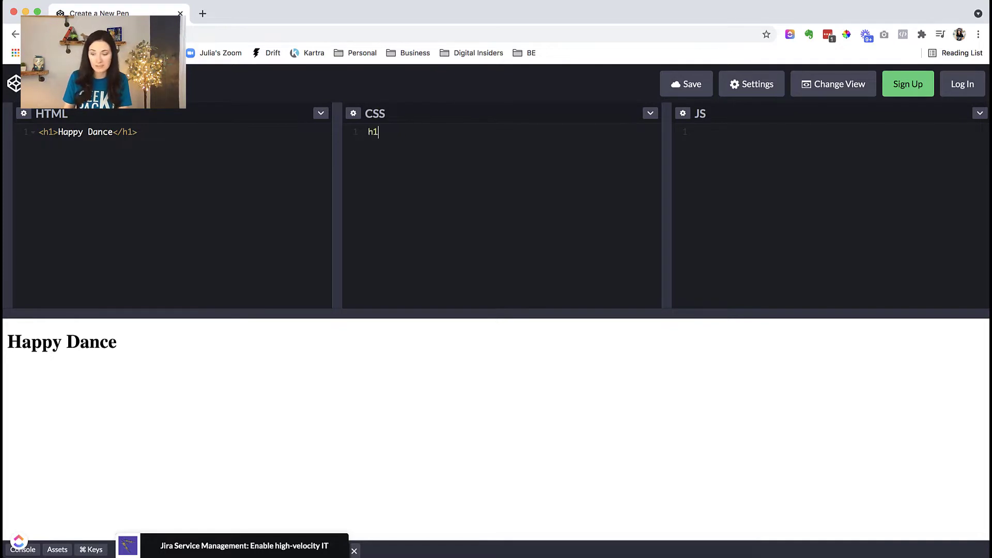
type("h1")
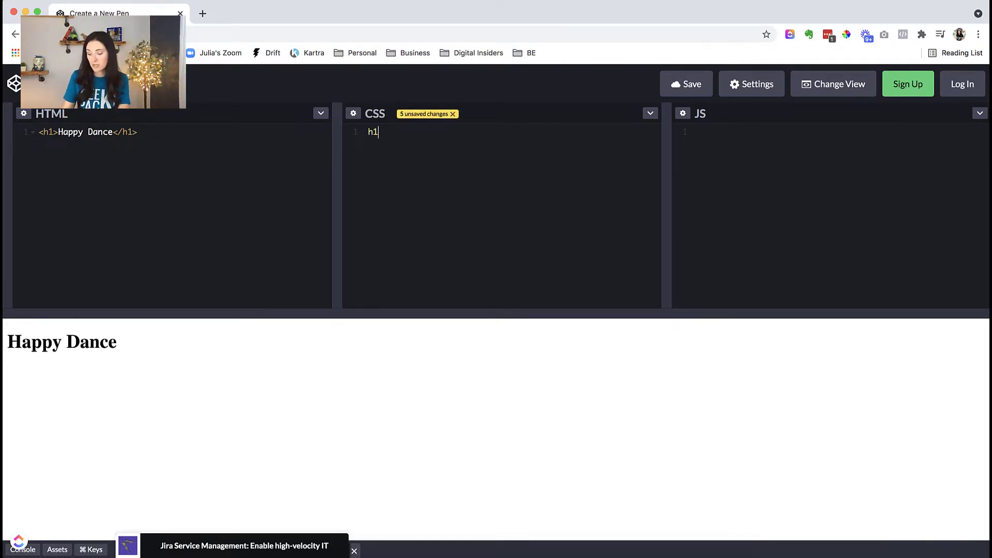
type("{}")
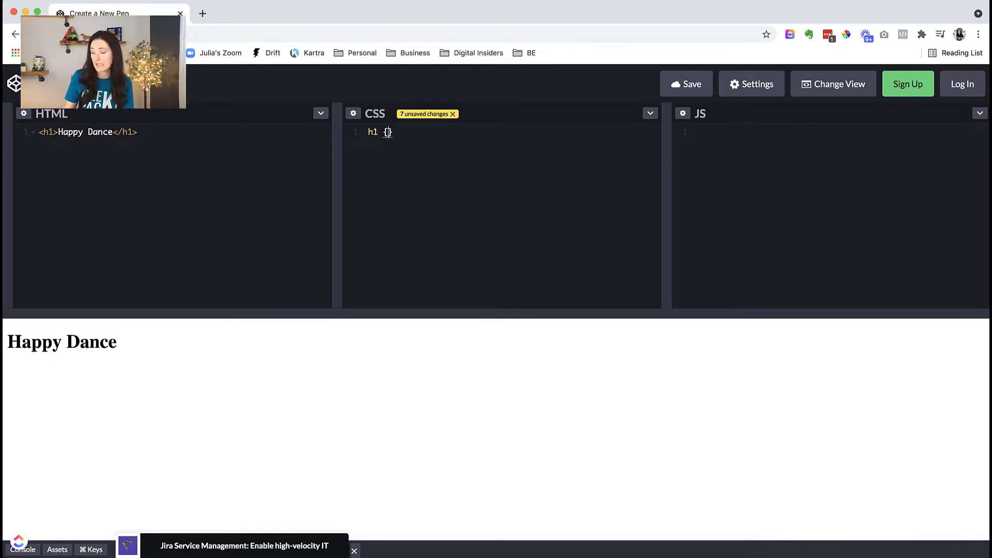
key("Enter")
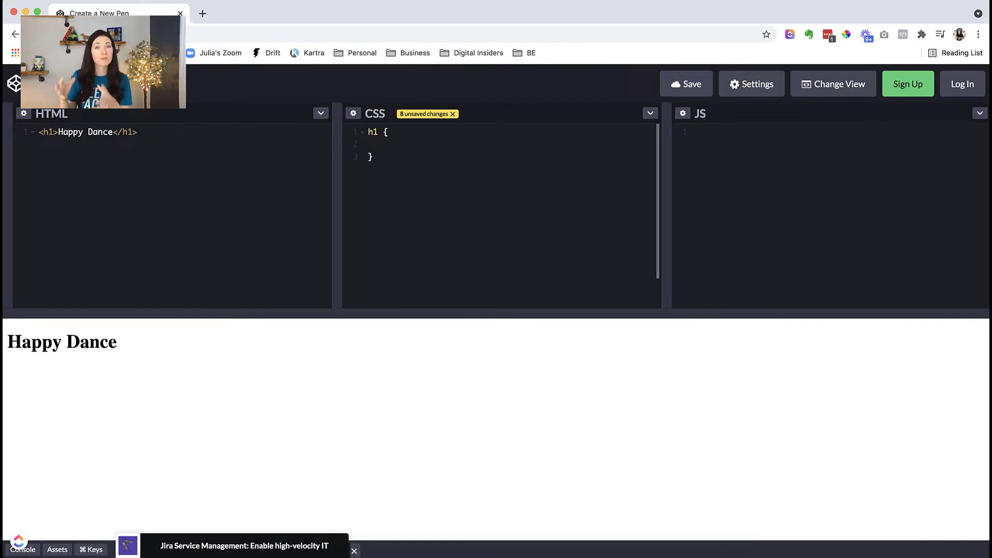
left_click(378, 145)
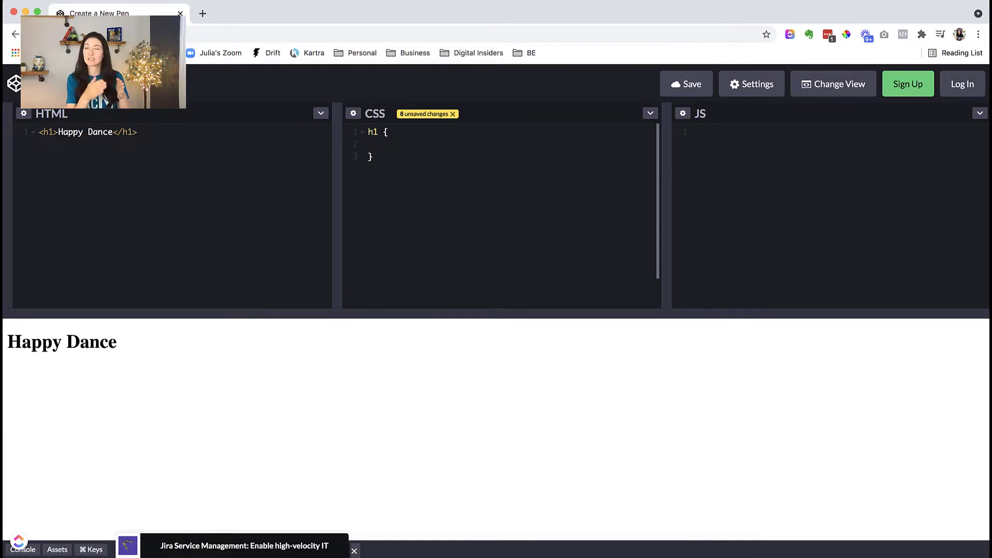
left_click(378, 145)
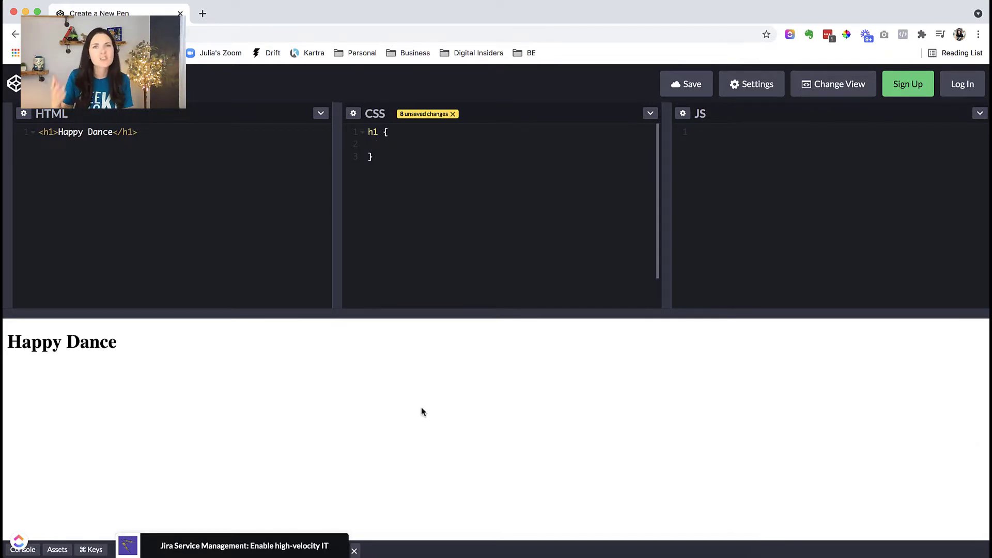
Step: Give the h1 rule font-size: 100px;
type("font")
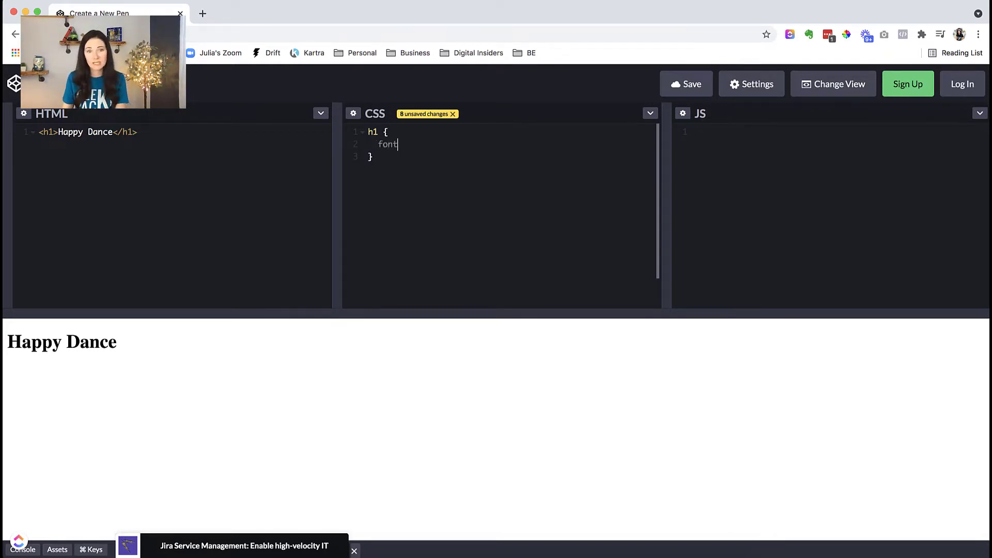
type("-size:")
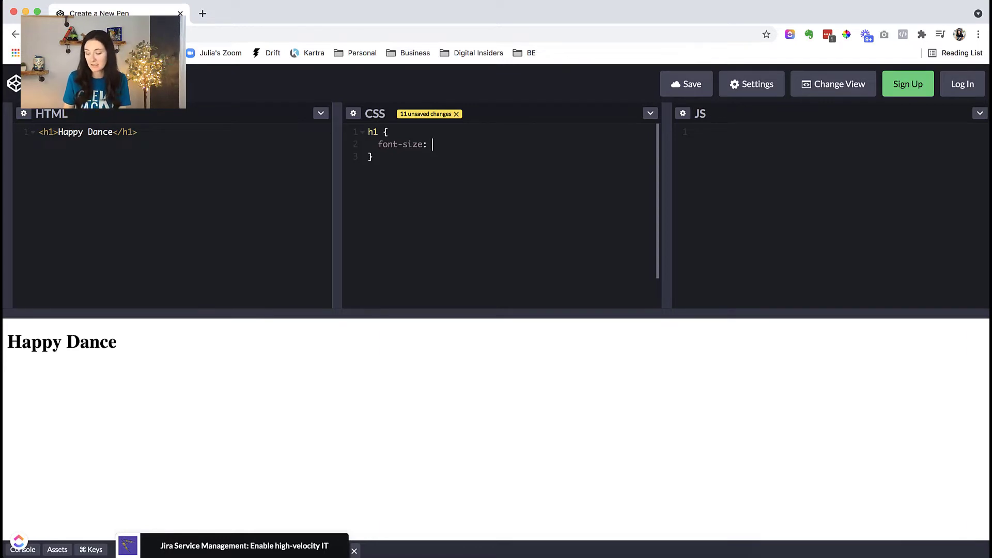
type("100px")
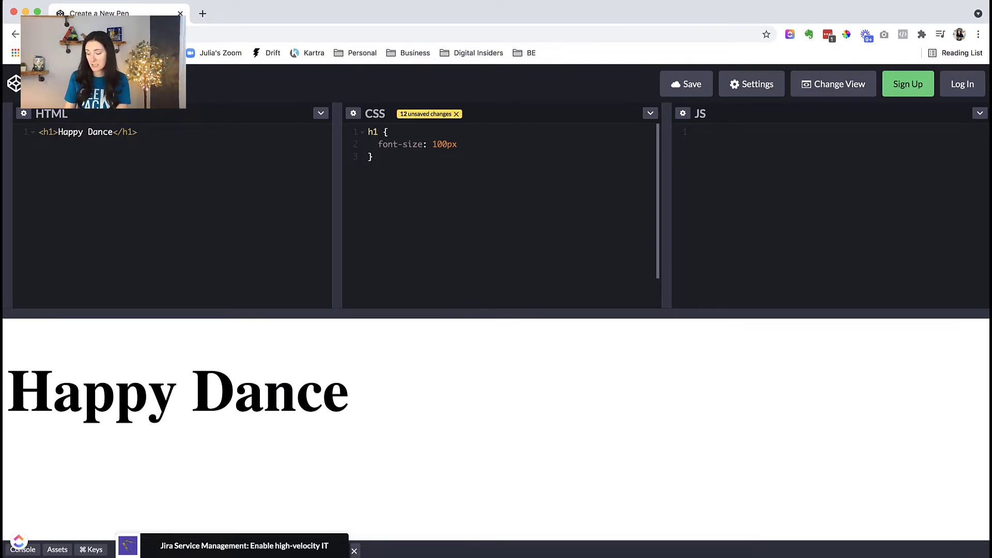
type(";")
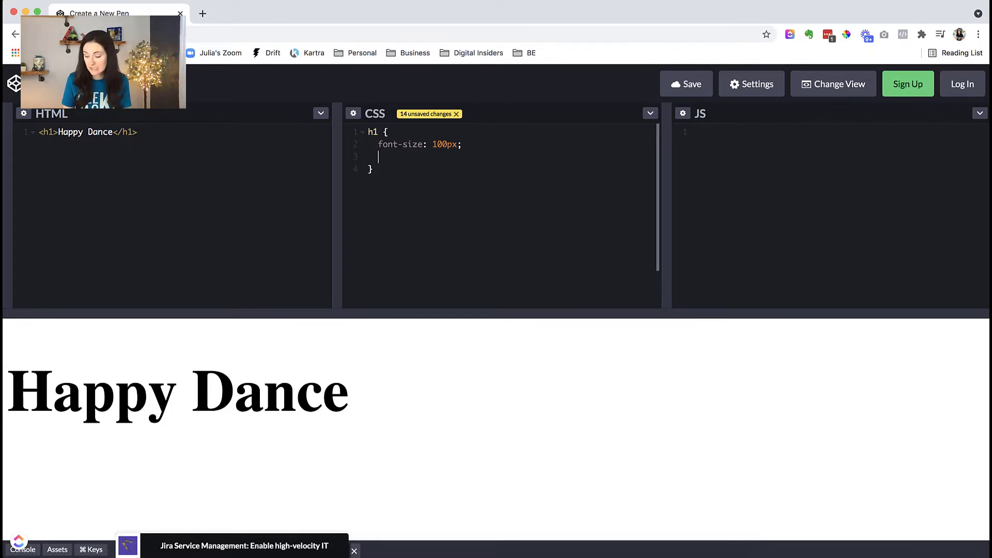
Step: Add color: red; to the h1 rule and move to a new line
type("color")
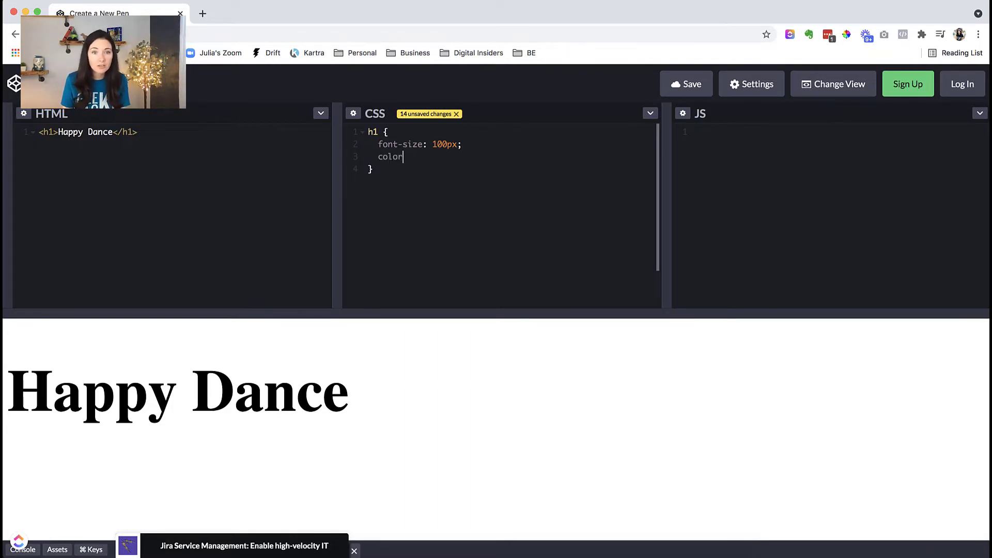
type(": re")
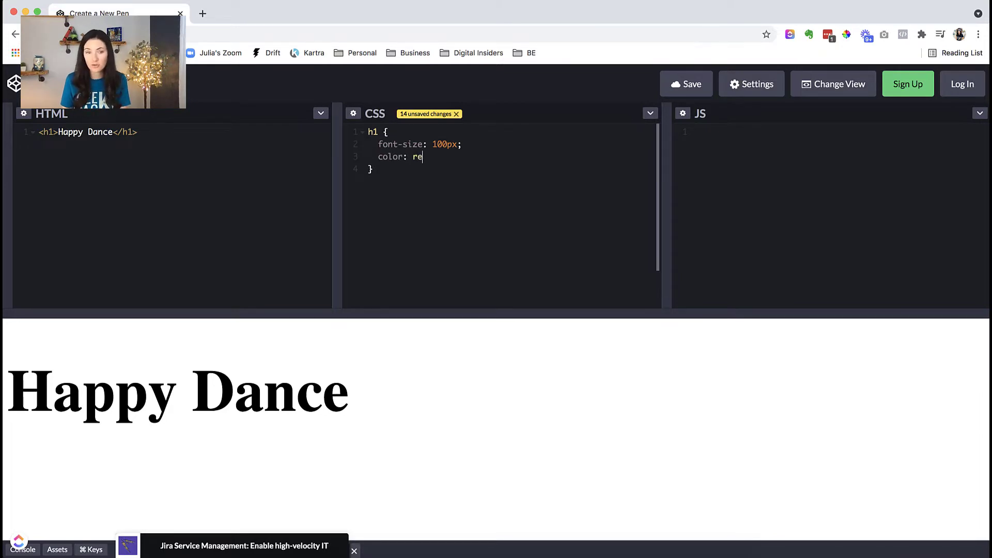
type("d;")
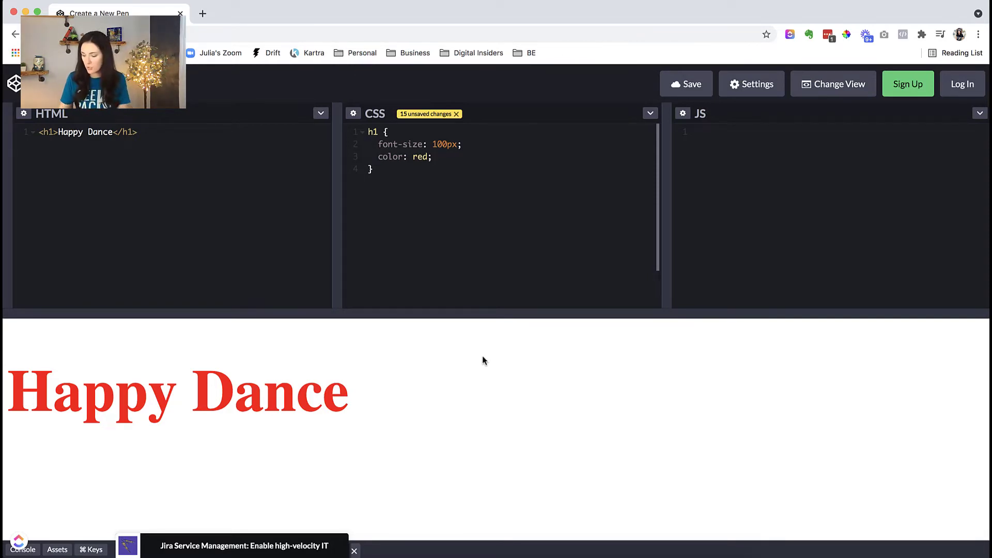
key("Return")
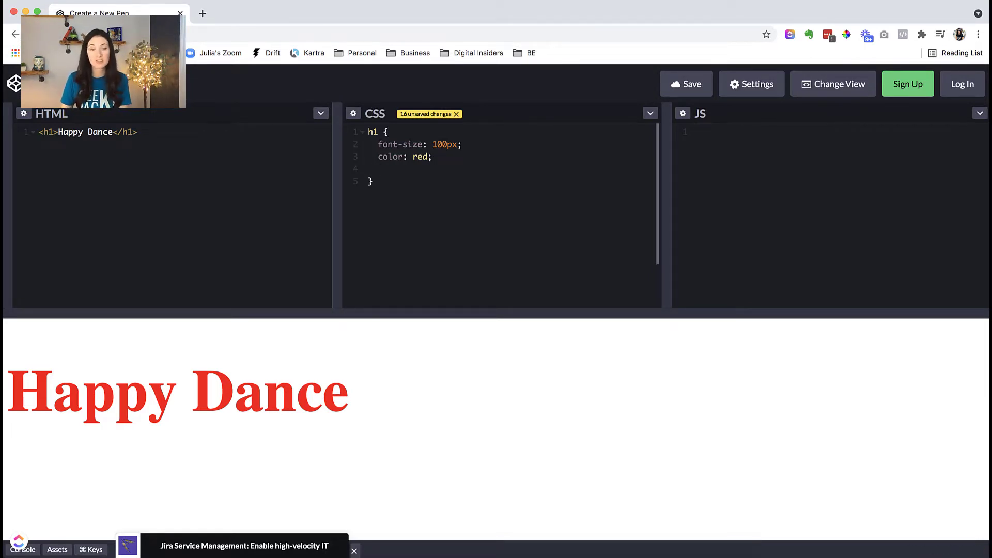
Step: Add letter-spacing to the h1 rule, first 10px then changed to 20px
left_click(379, 169)
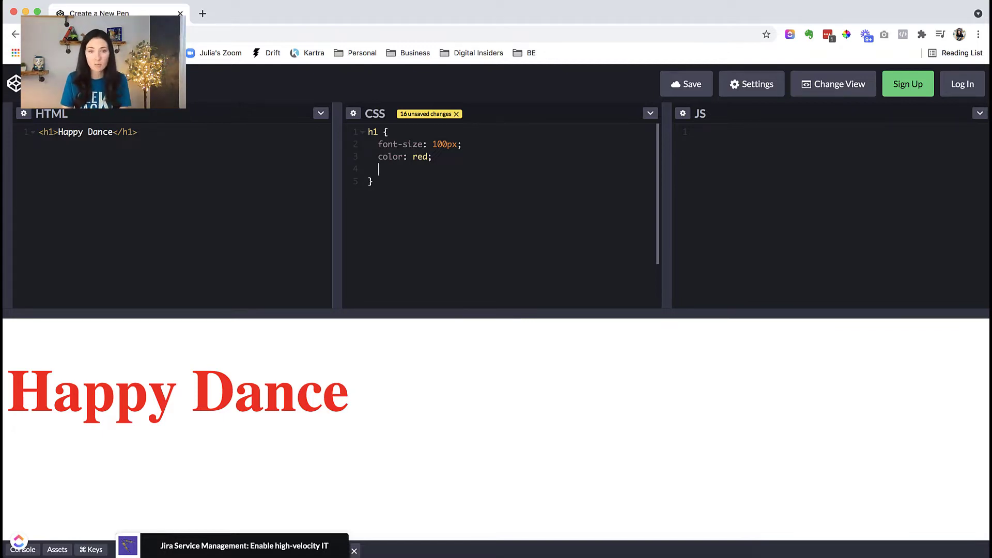
type("letter-spacing:")
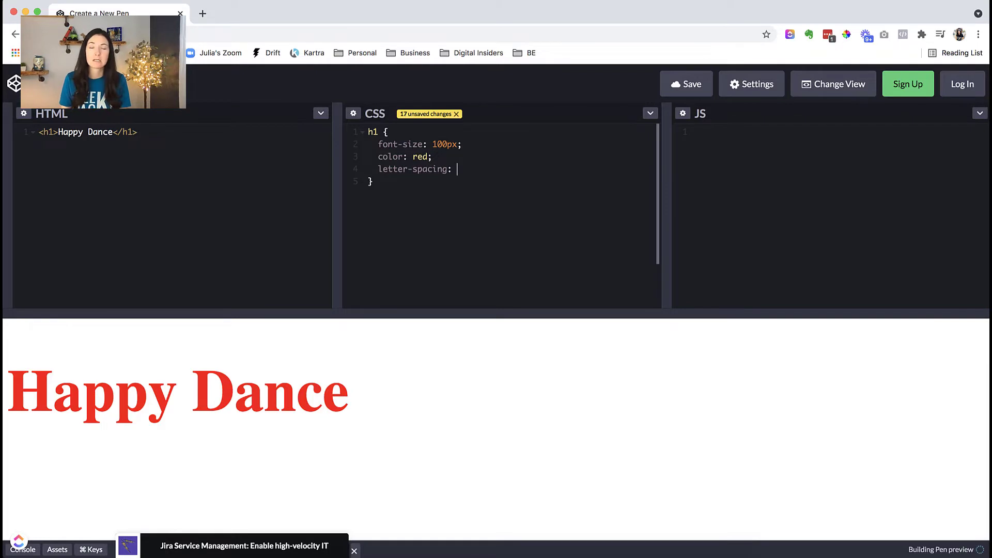
type("10p")
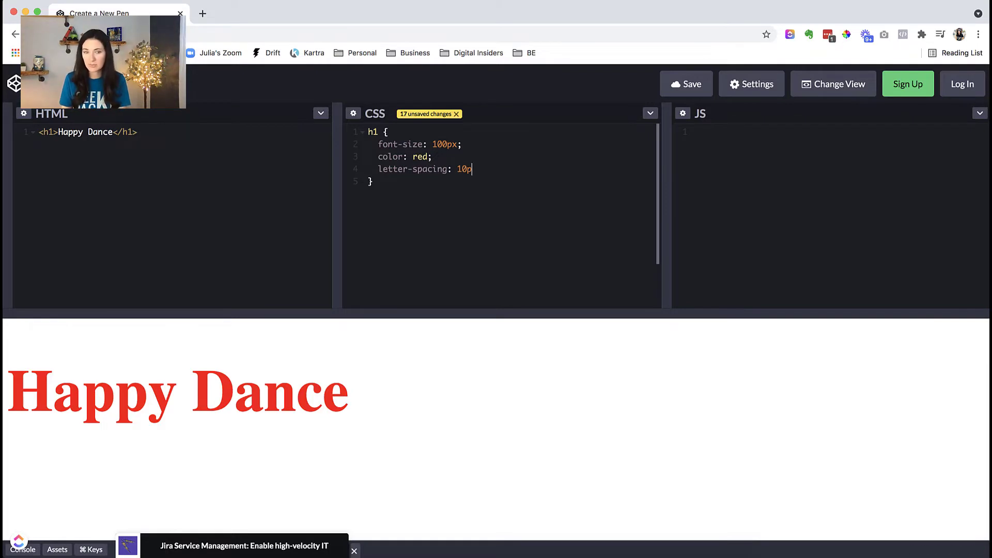
type("x;")
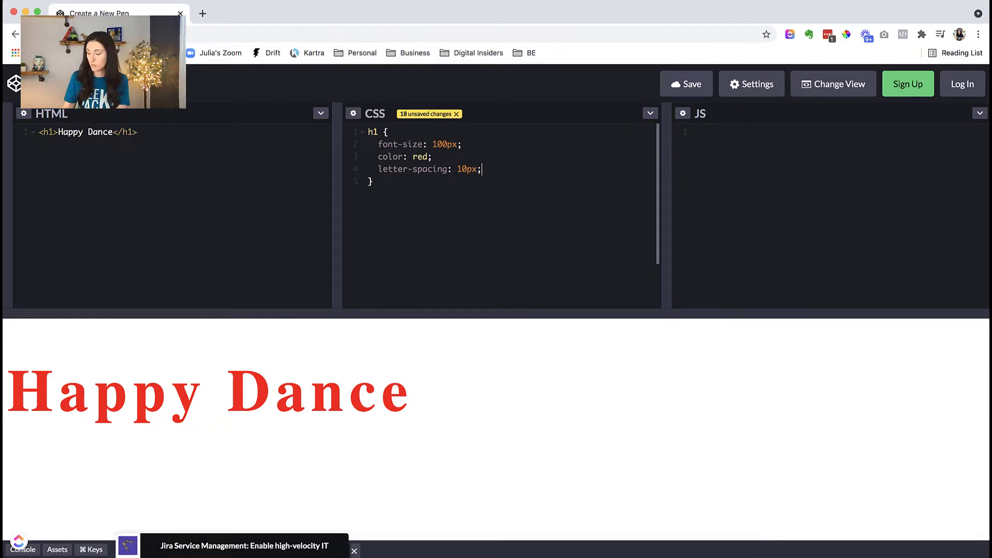
type("2")
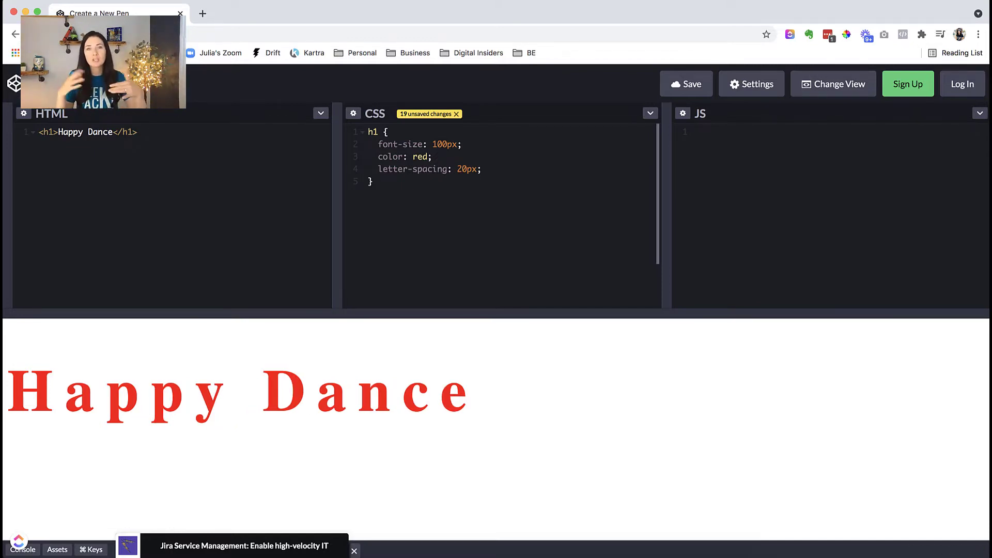
mouse_move(519, 358)
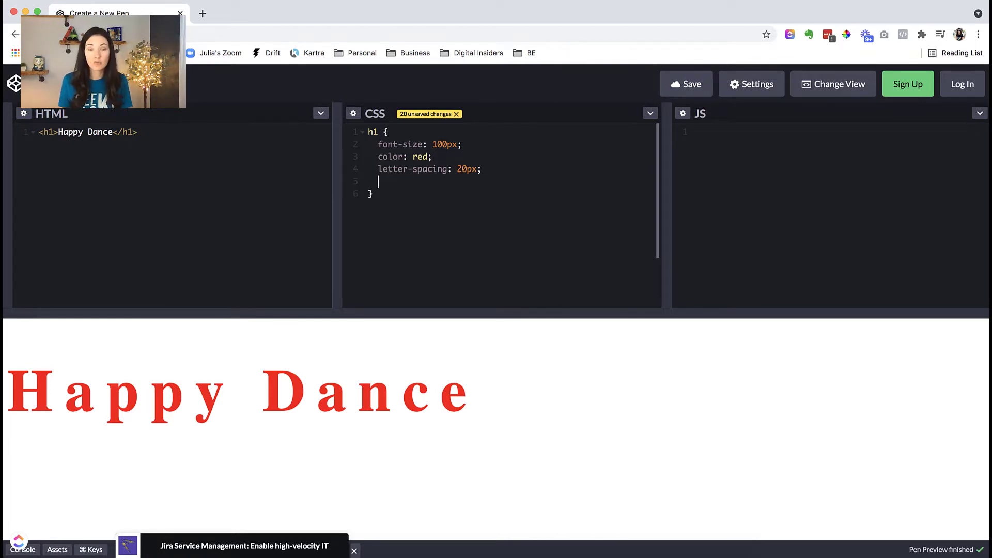
Step: Add text-align: center to the h1 rule, briefly trying right before settling on center
type("t")
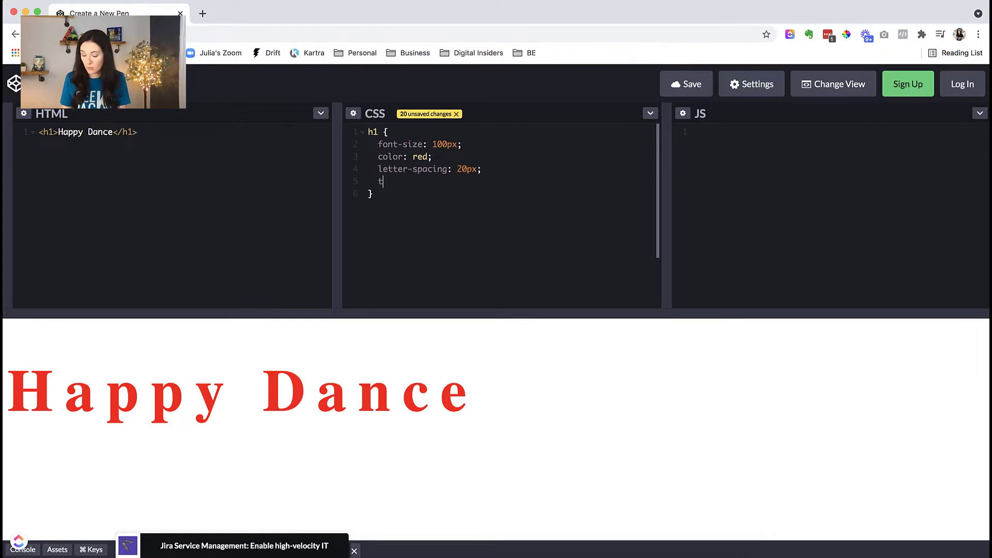
type("ext-")
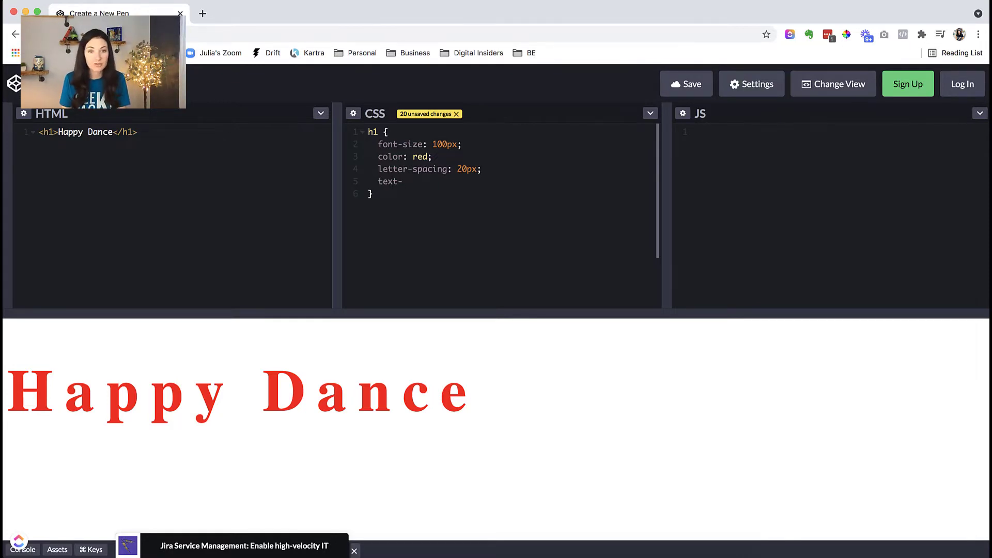
type("-align:")
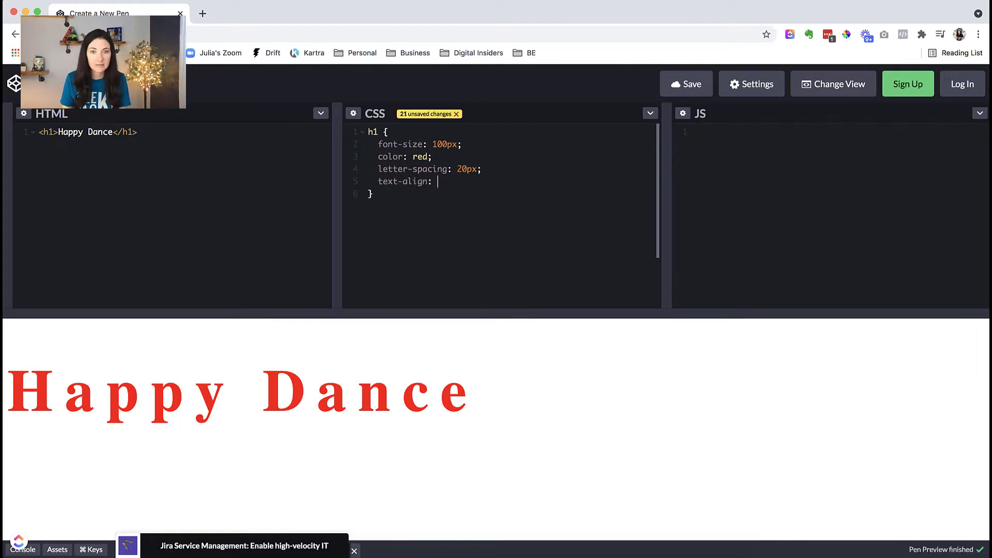
type("center;")
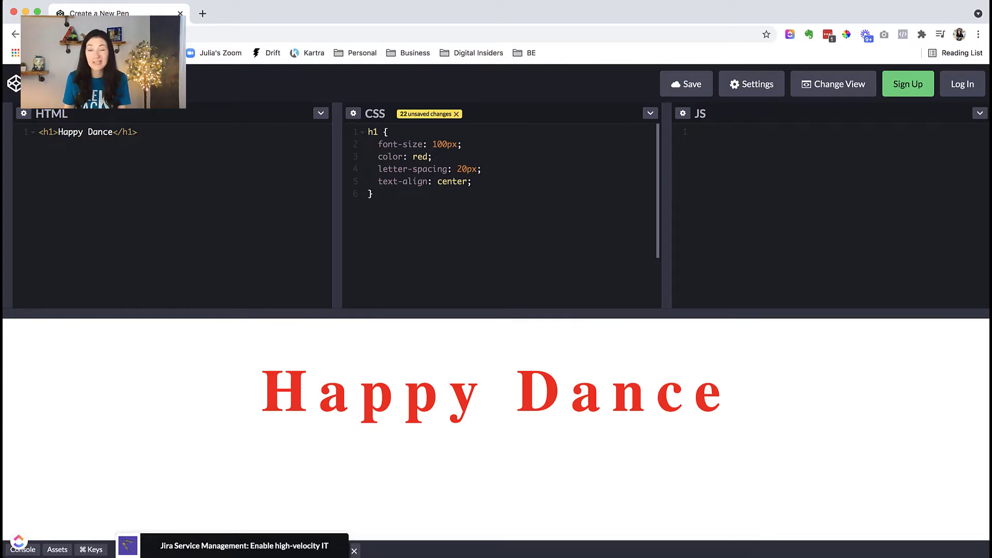
key("Backspace")
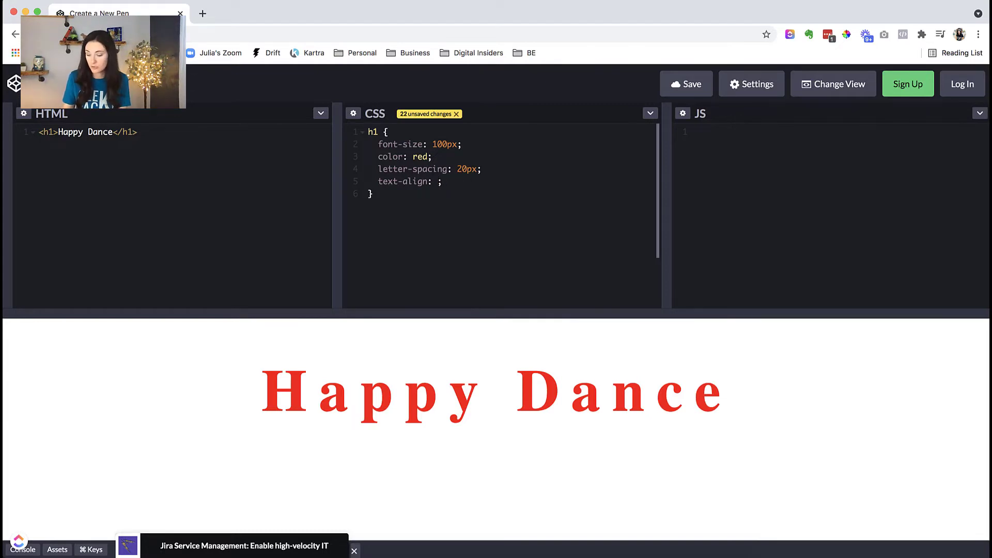
type("right")
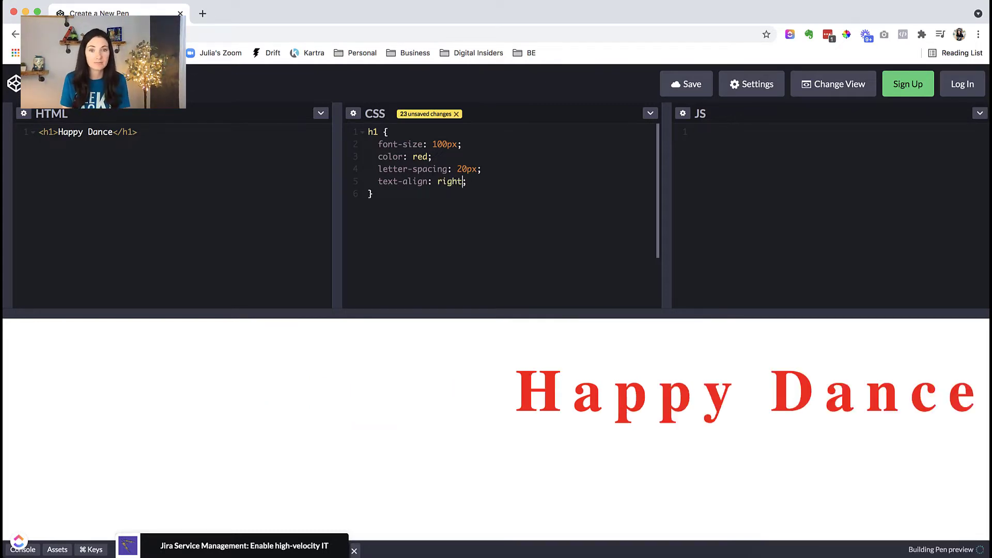
key("Backspace")
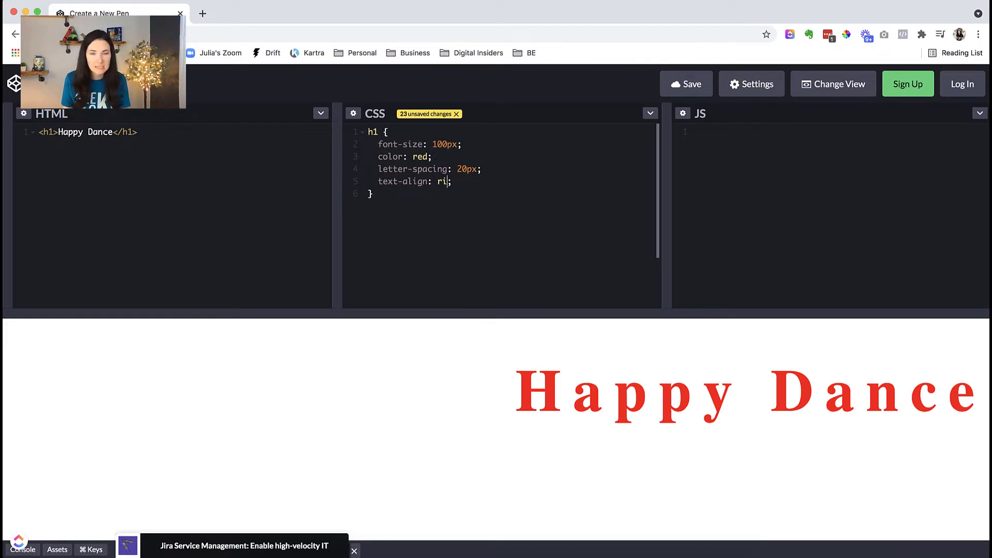
type("center")
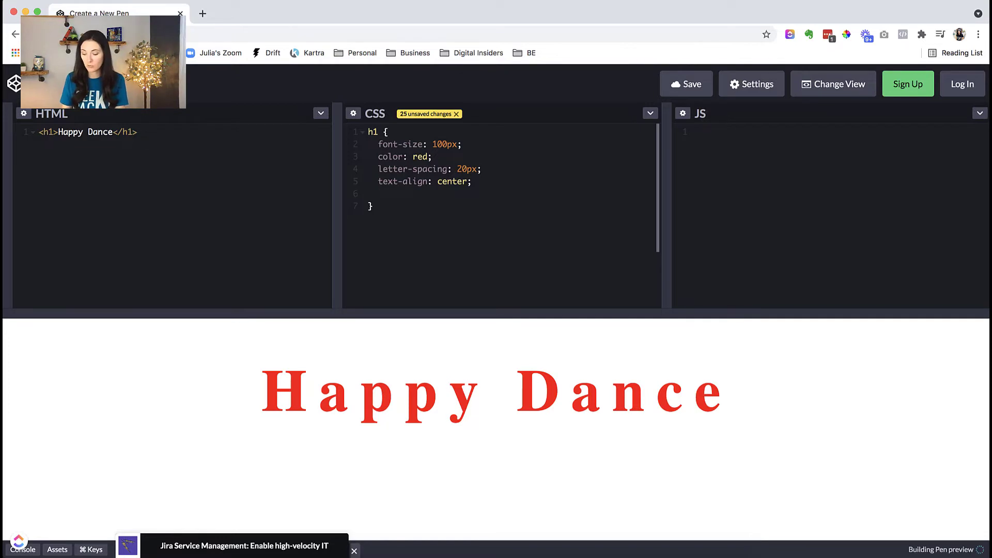
Step: Add text-decoration: underline; to the h1 rule
left_click(378, 194)
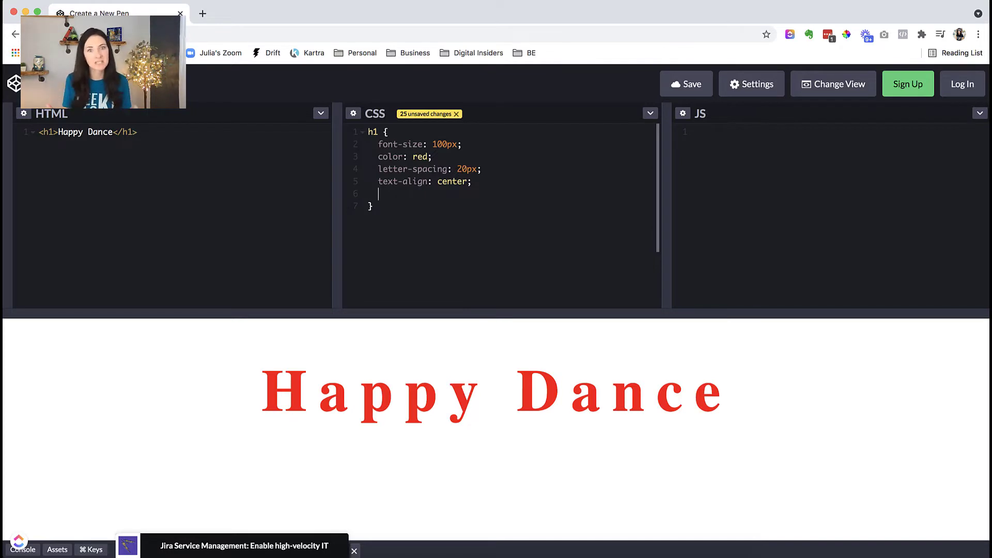
type("text-decoration:")
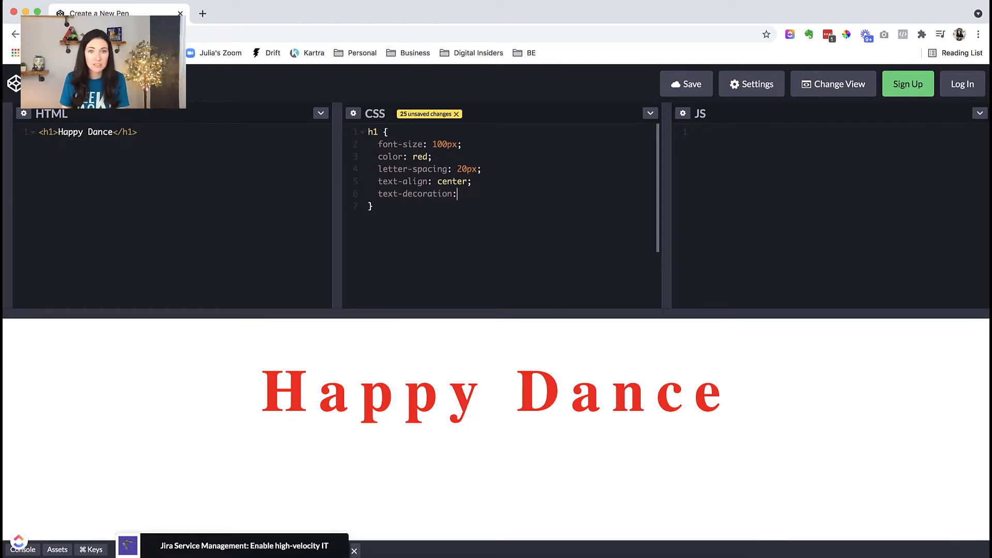
type("underline;")
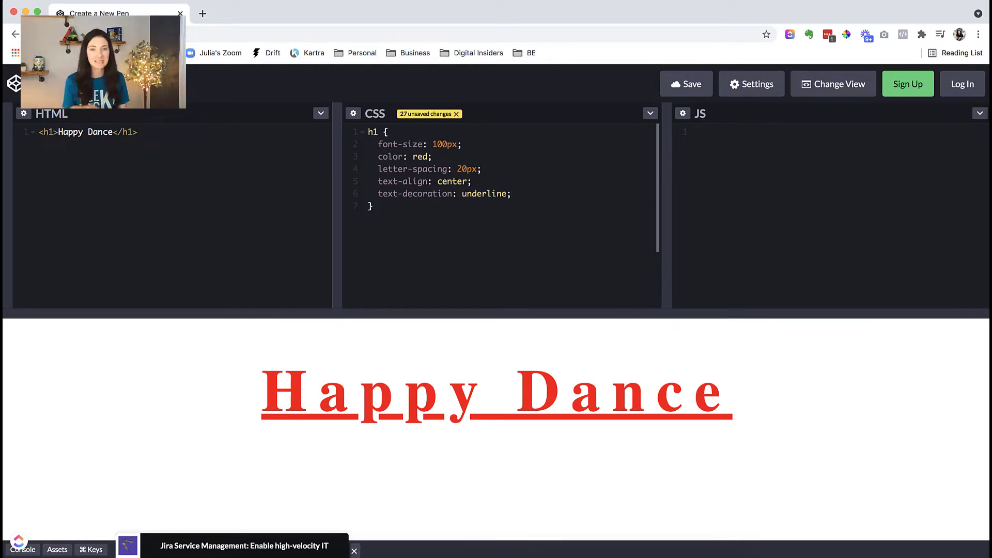
left_click(510, 193)
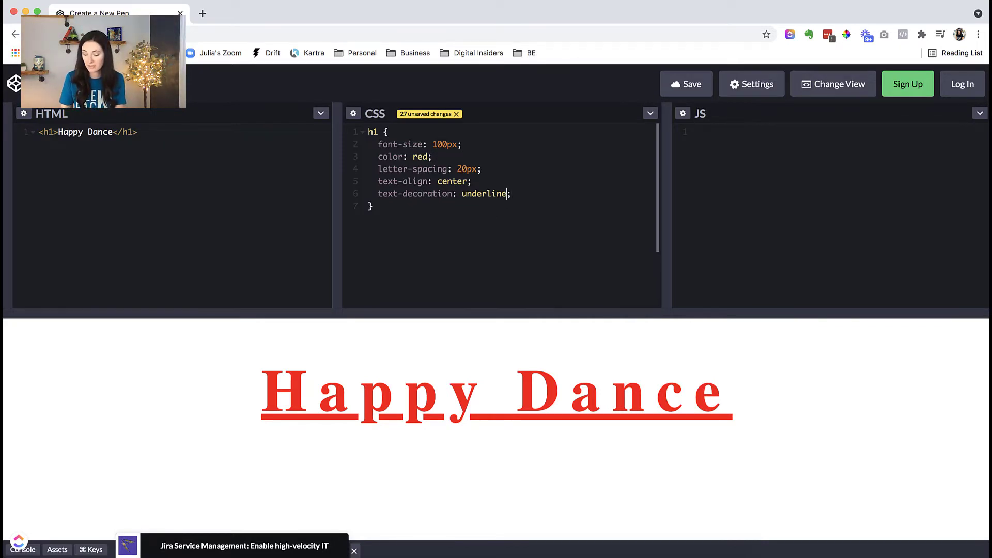
Step: Add text-decoration-color: blue to the h1 rule so the underline turns blue
type("blue")
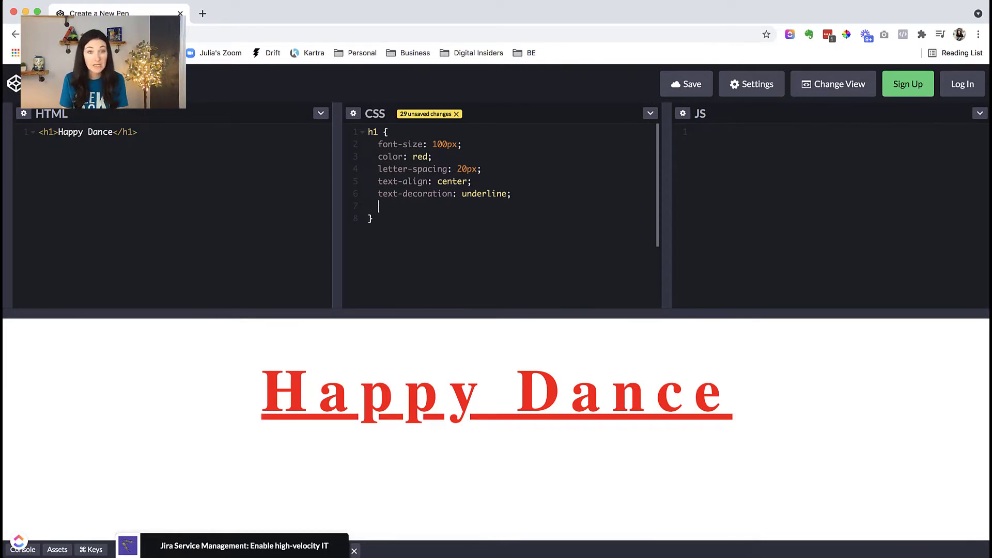
type("text-f")
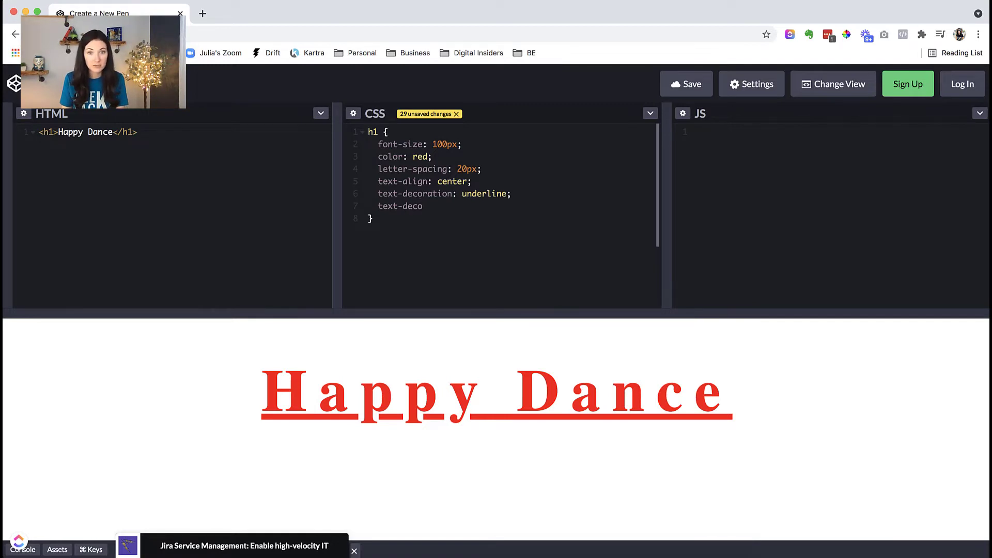
type("ration")
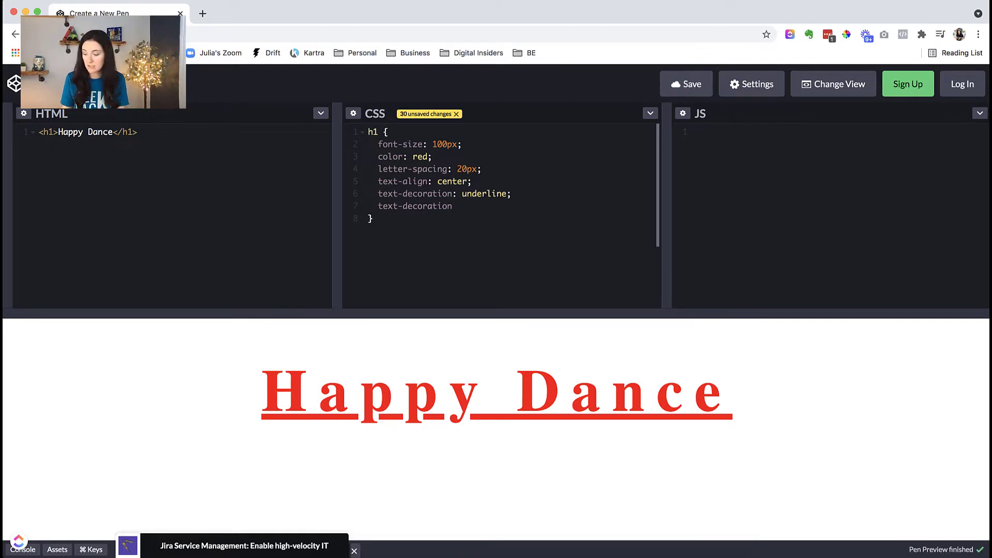
type("-color:")
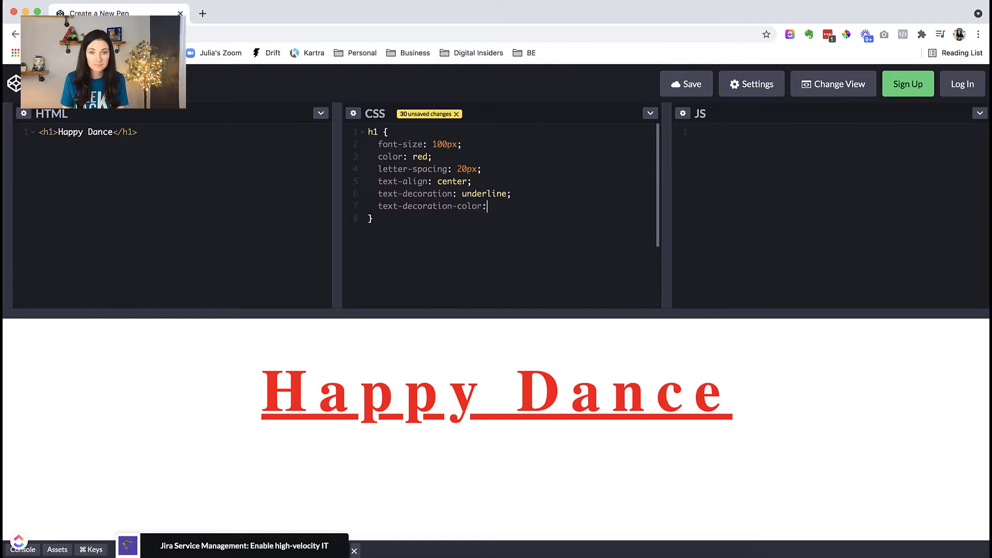
type("blue;")
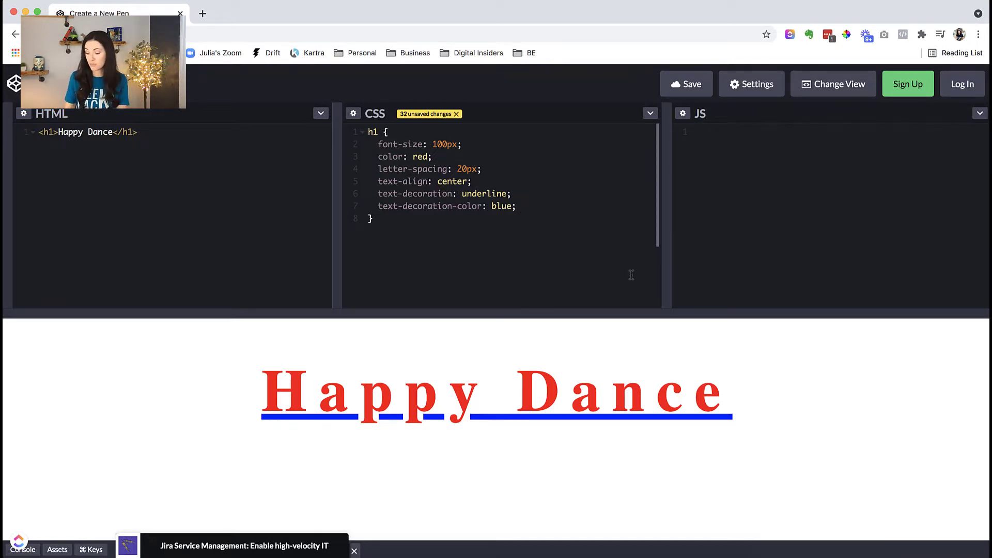
Step: Add text-transform, trying uppercase then lowercase, and begin a text-shadow line
type("text-transfor")
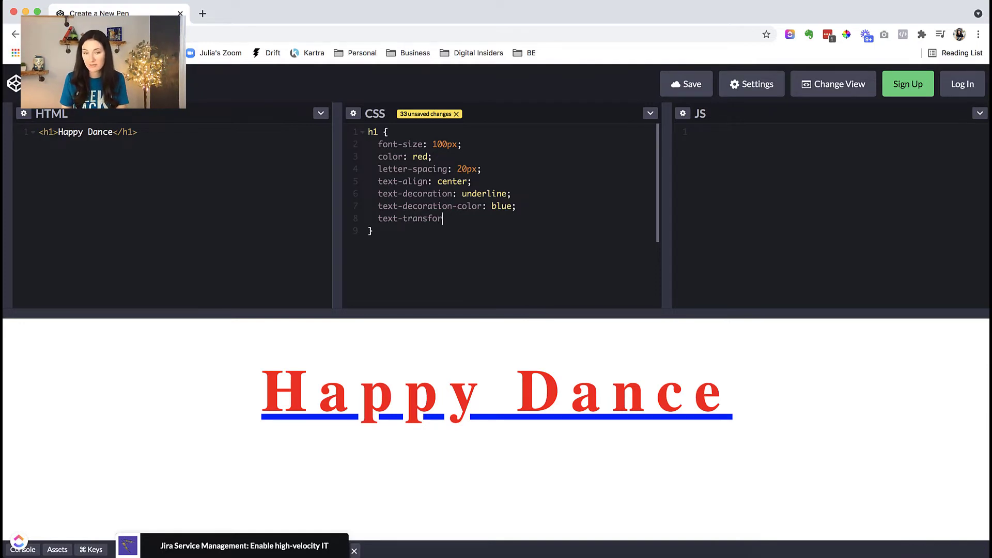
type(":")
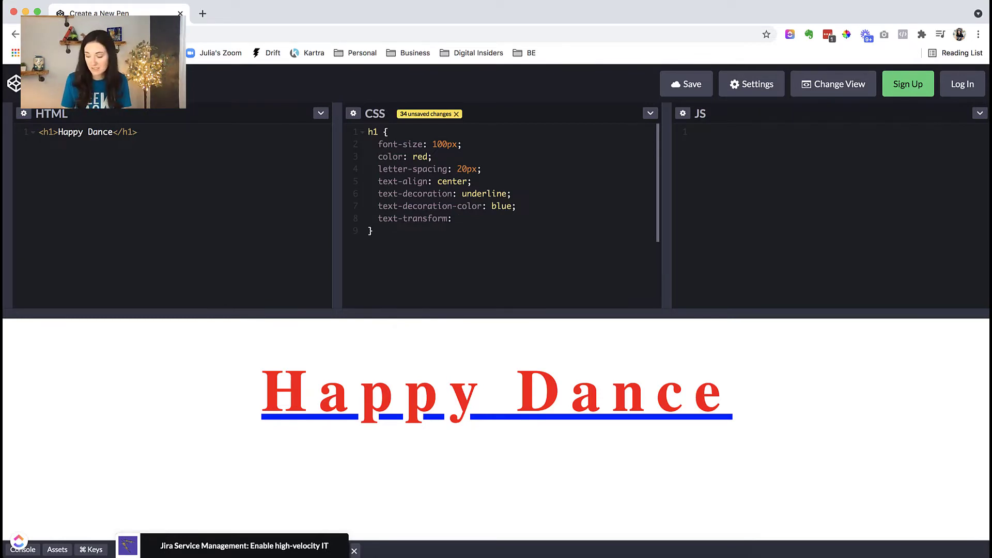
type("uppercase;")
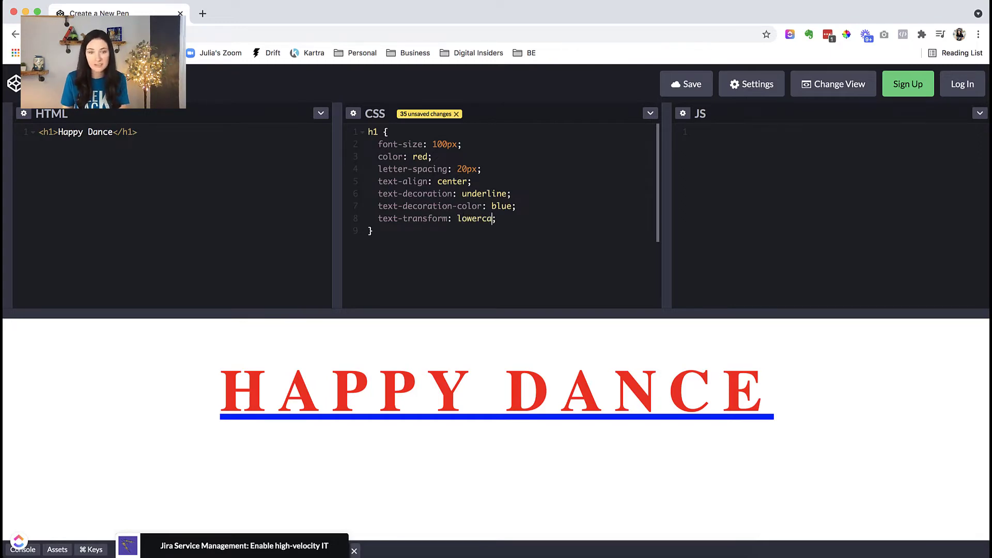
type("se")
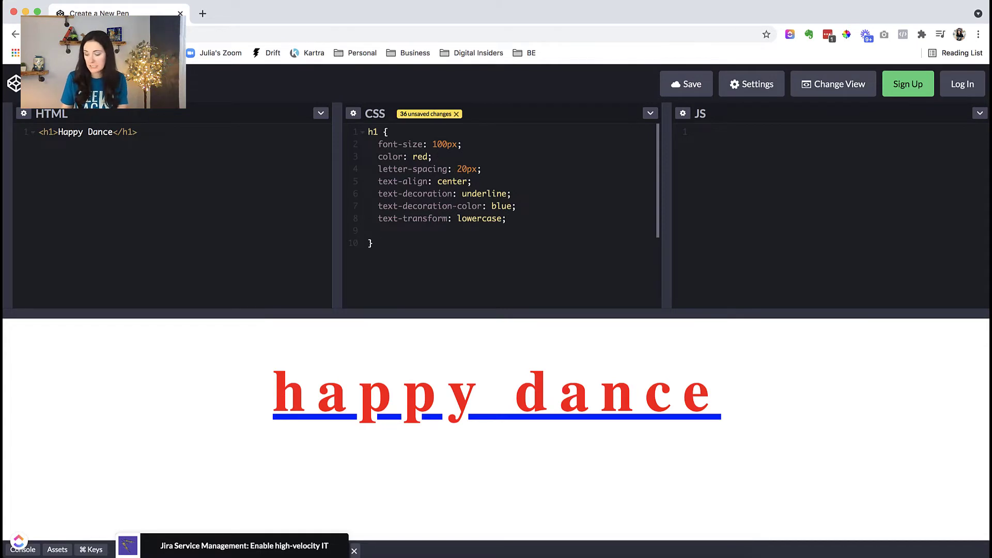
type("text-shado")
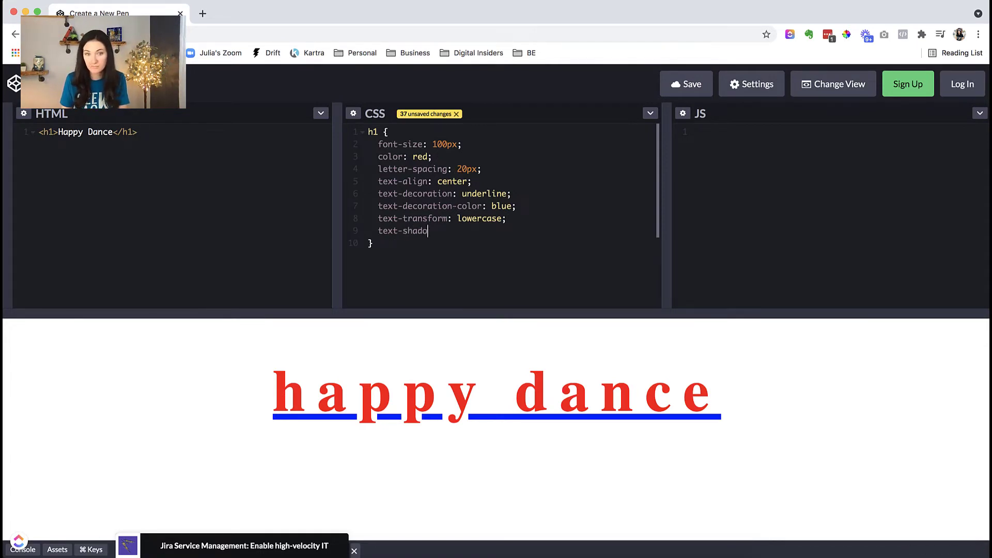
Step: Write a text-shadow of 10px 20px green on the happy dance heading
type("w:")
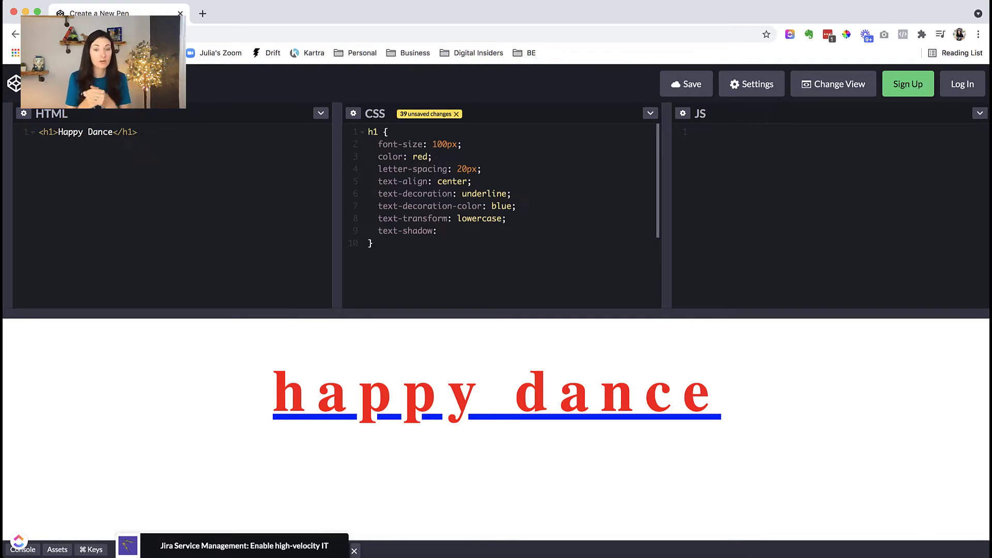
left_click(443, 230)
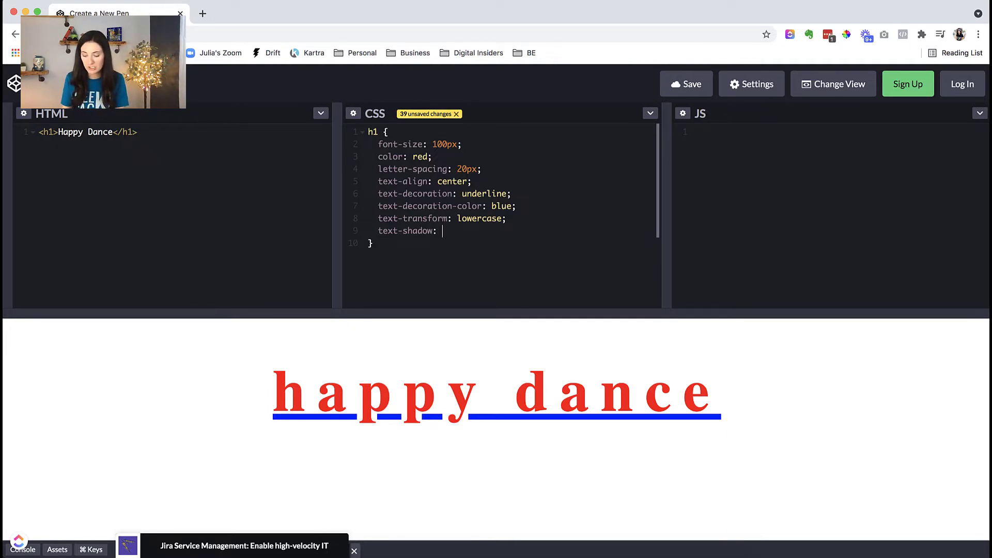
type("10px")
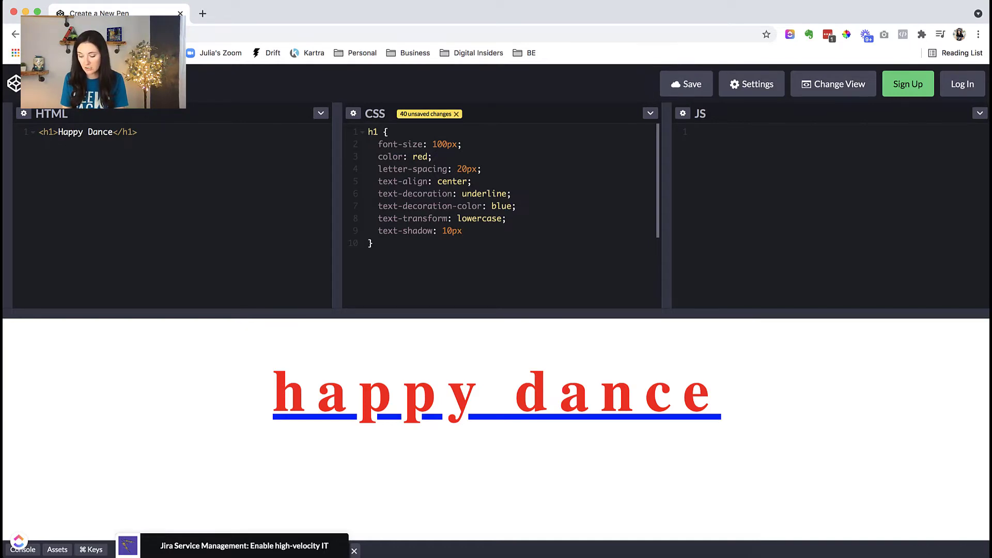
type("20px")
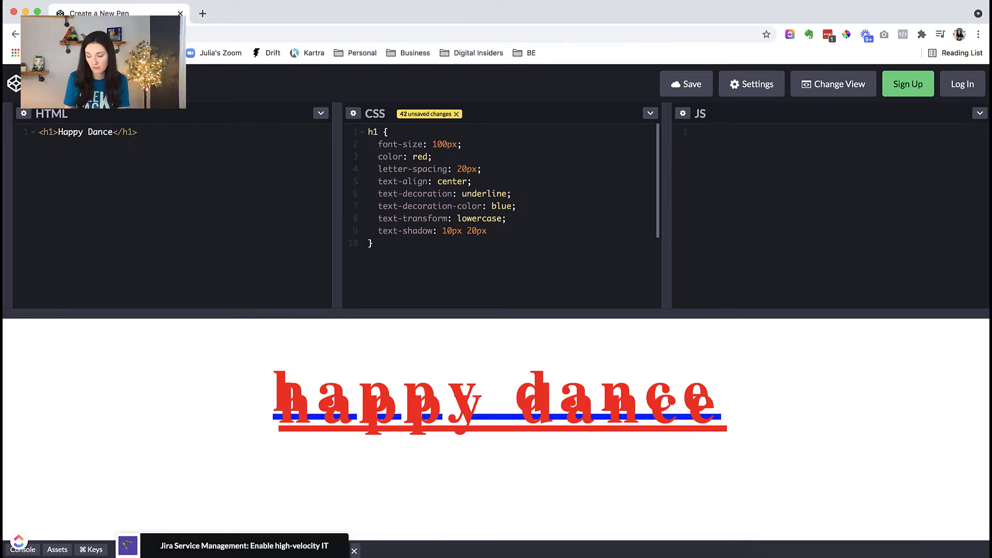
left_click(488, 230)
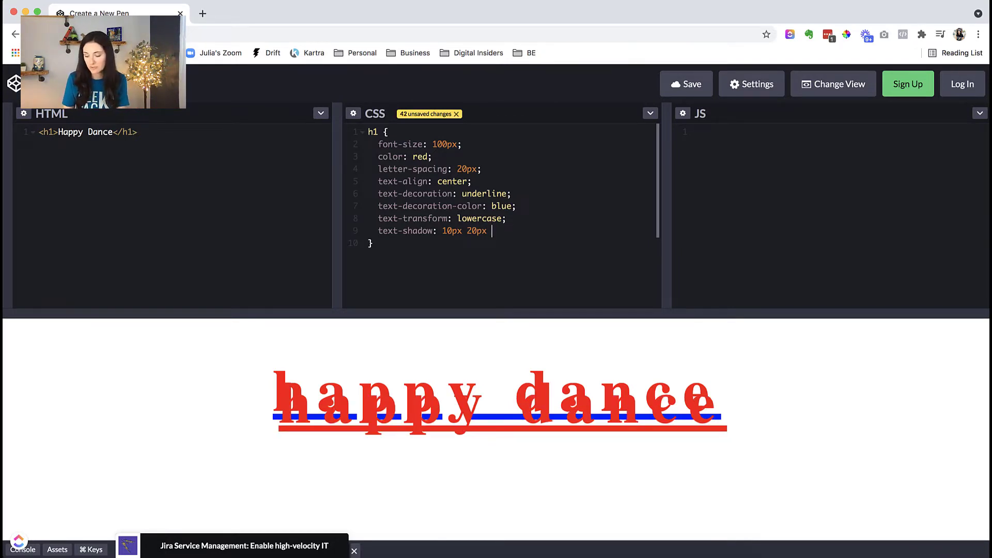
type("green;")
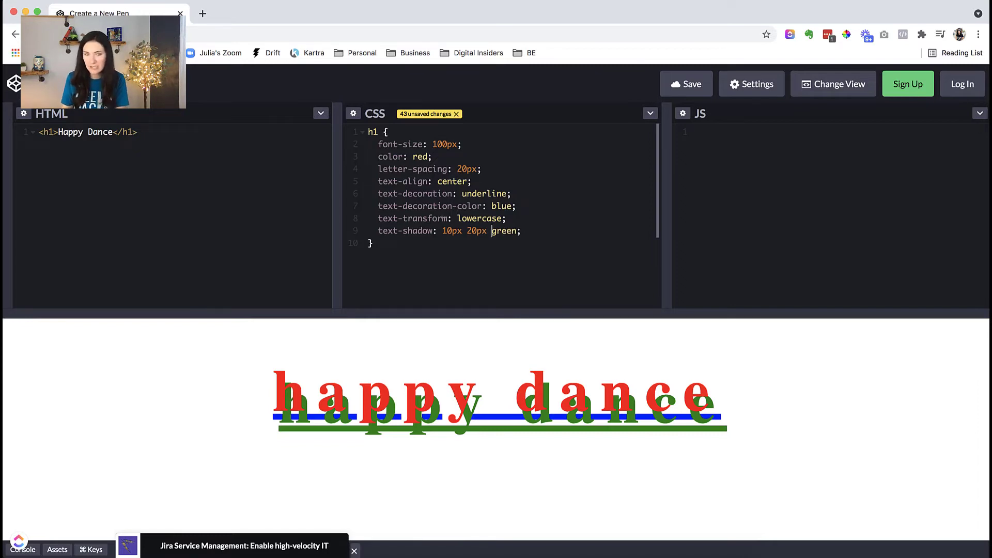
Step: Revise the text-shadow to 10px 10px 5px with a purple colour
key("Backspace")
type("1")
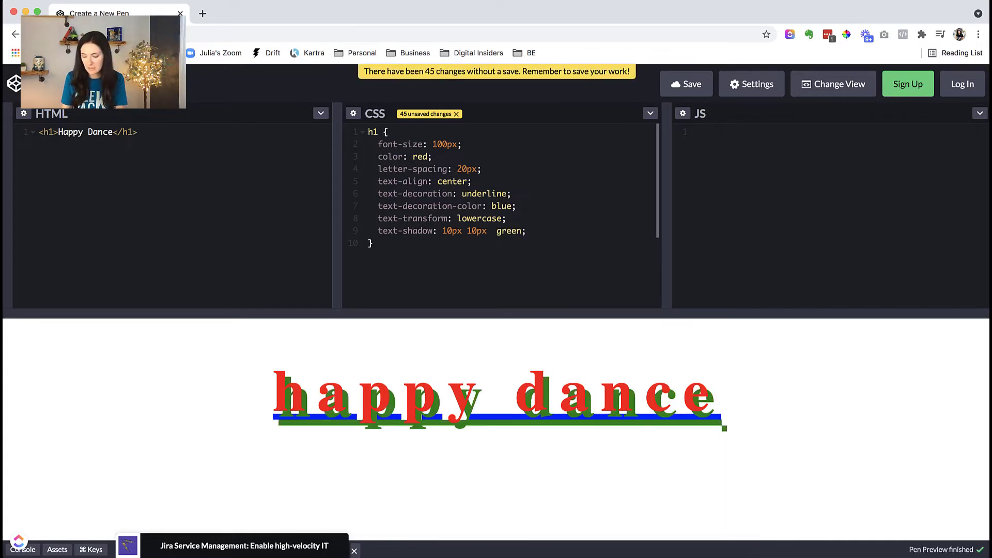
type("5px")
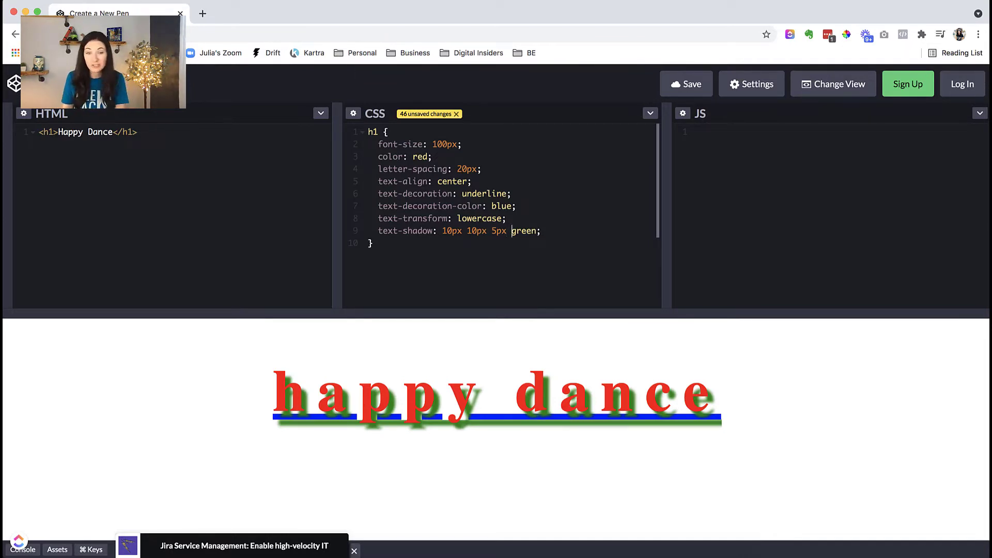
key("Backspace")
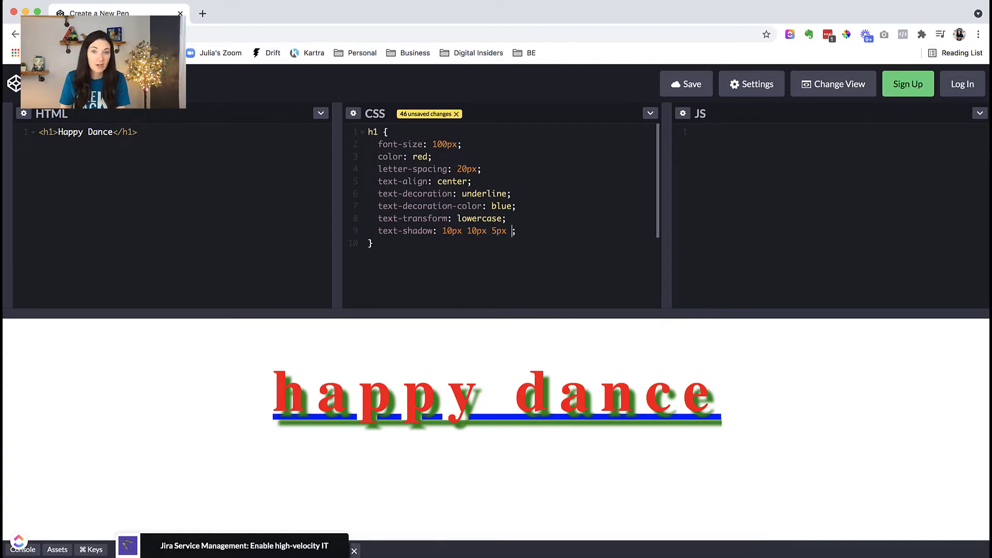
type("p")
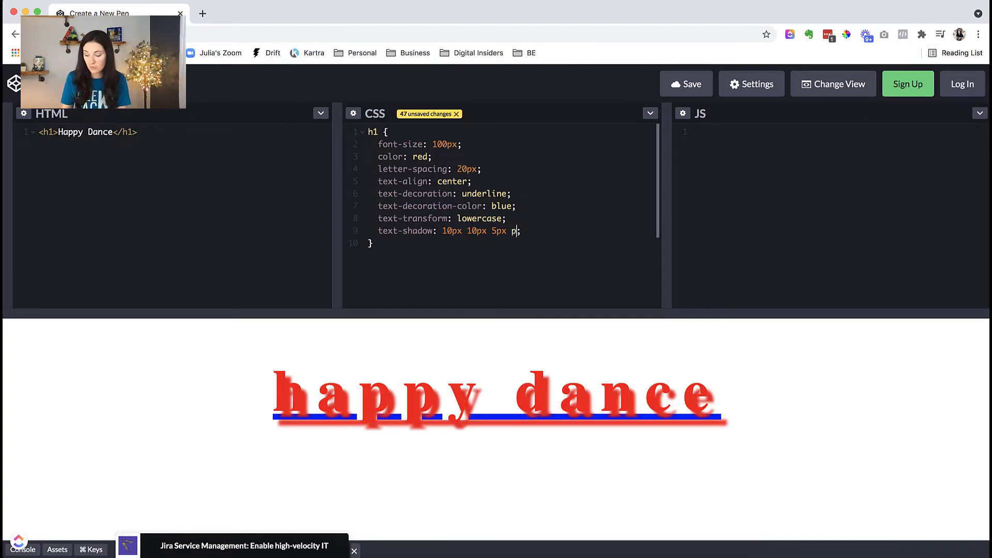
type("urple")
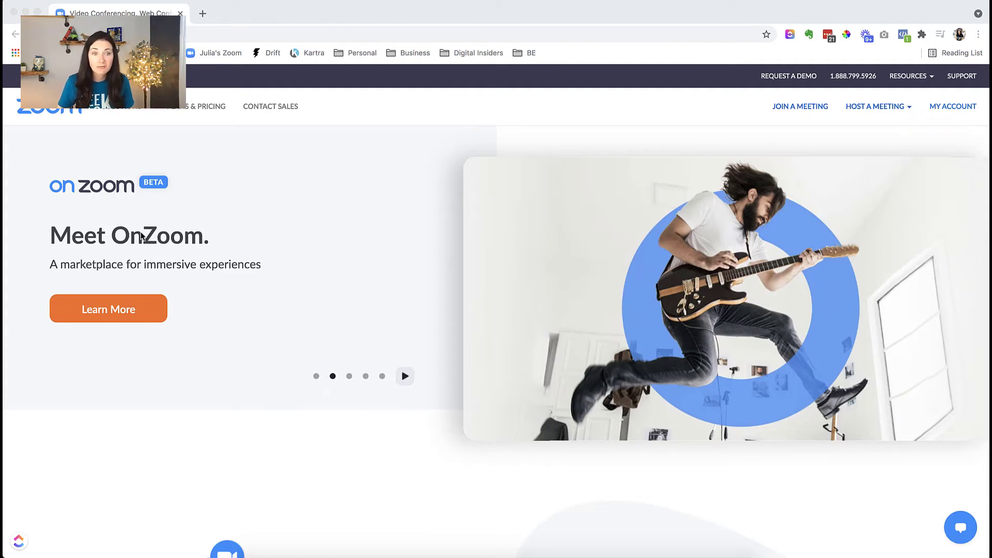
Step: Inspect the 'Meet OnZoom.' heading so DevTools shows its h1 element and styles
right_click(158, 235)
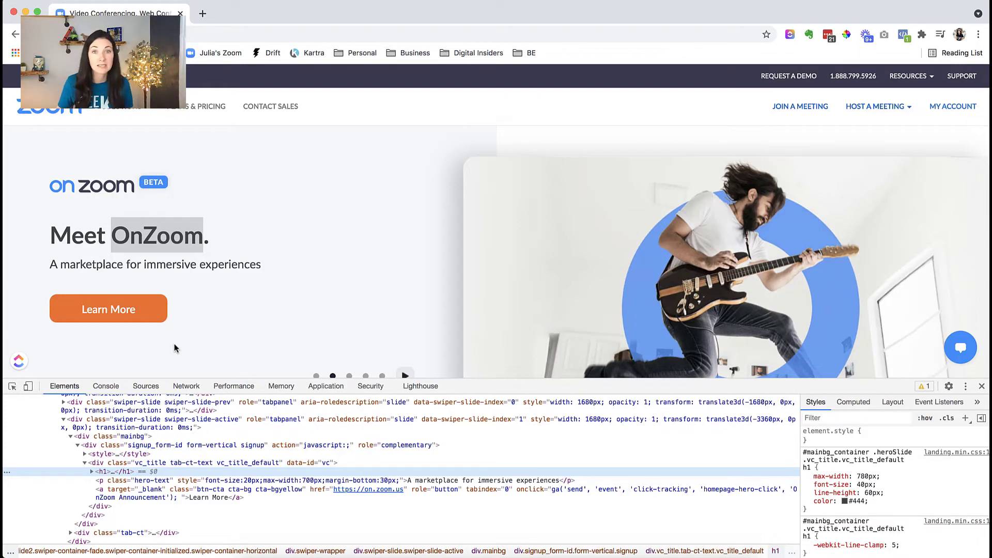
mouse_move(404, 342)
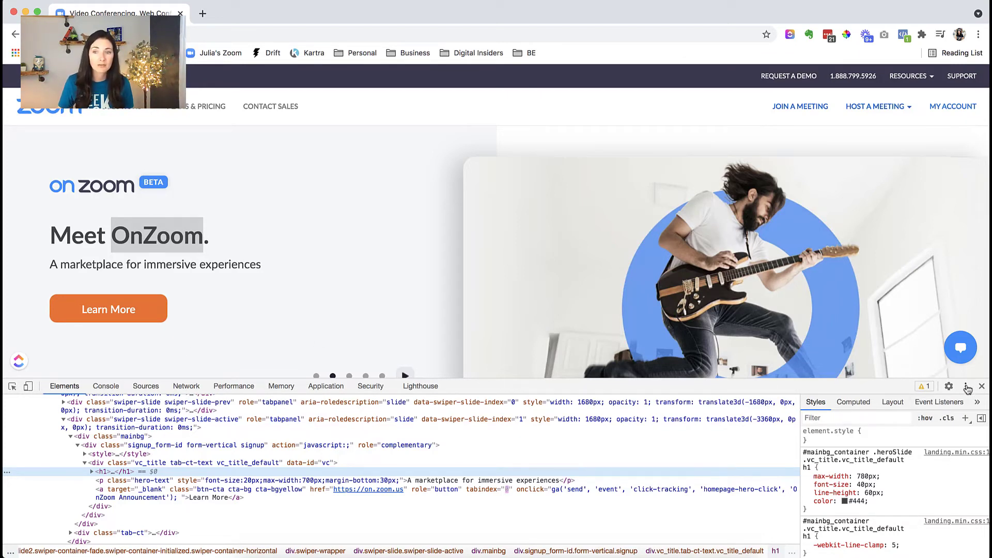
mouse_move(967, 385)
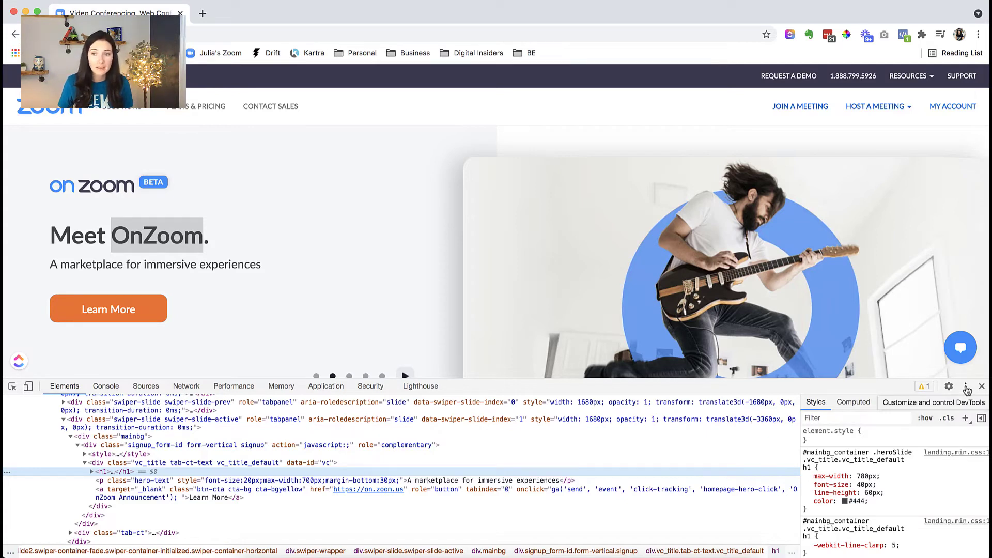
left_click(965, 387)
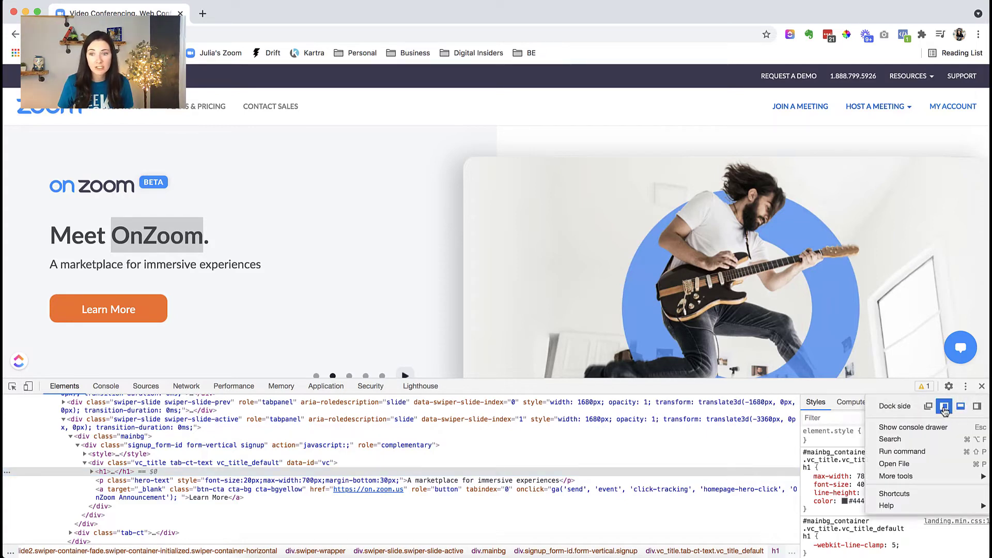
mouse_move(975, 406)
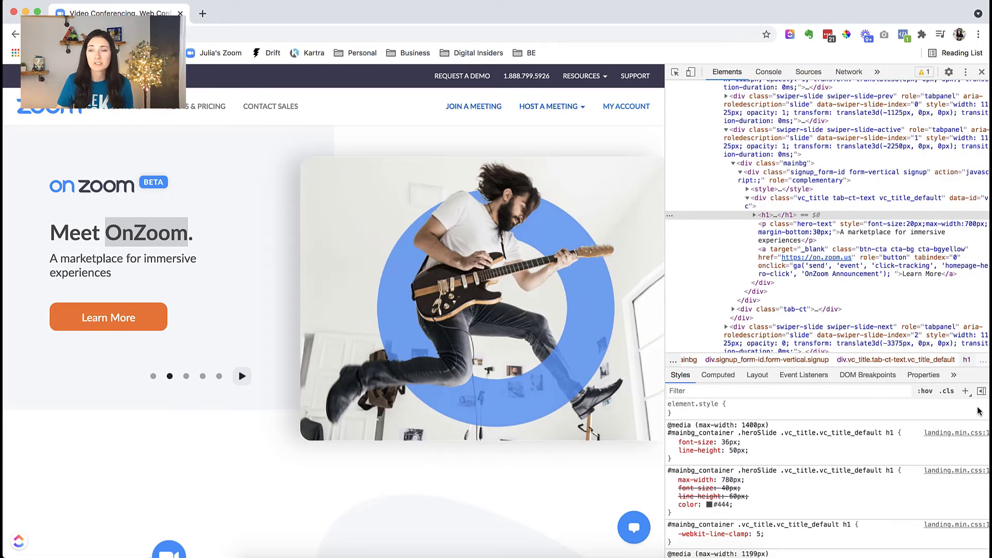
left_click(965, 71)
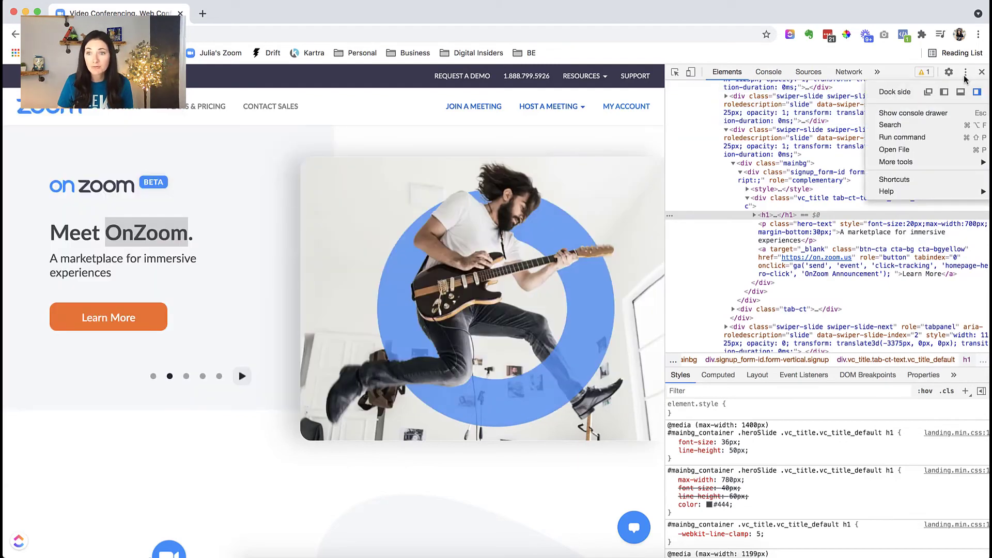
left_click(958, 92)
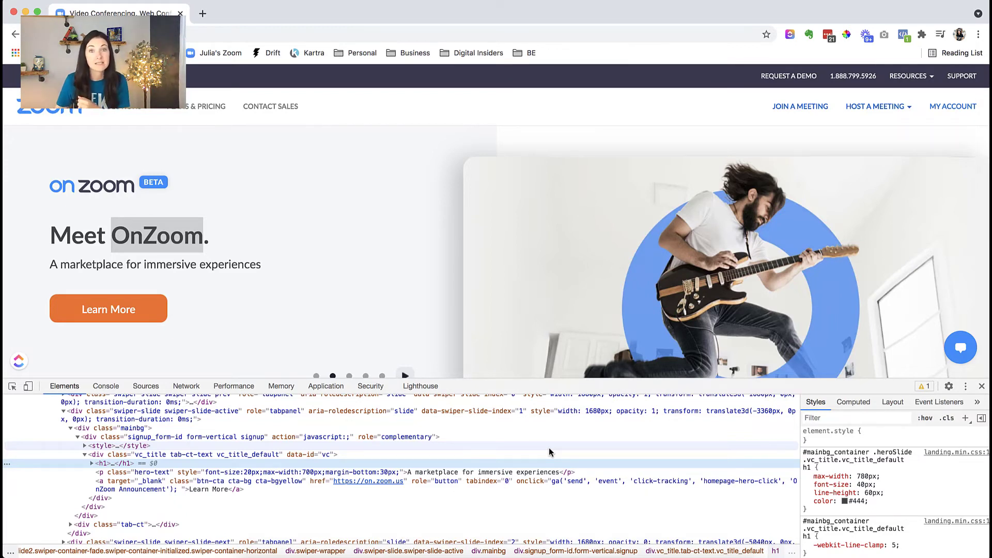
Step: Add inline font-size: 100px, color: red and text-decoration: underline to the Meet OnZoom h1
left_click(829, 440)
type("font-size: 100px;")
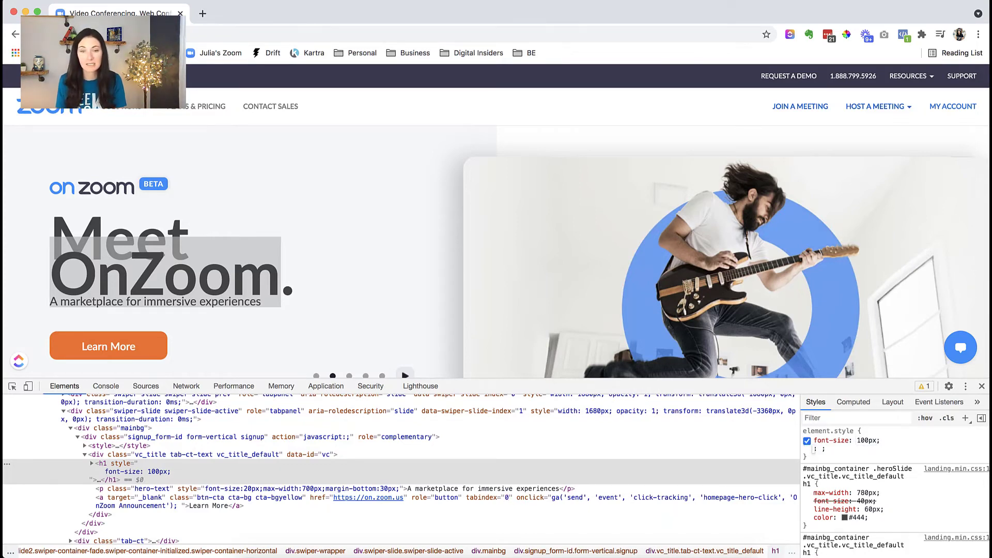
left_click(823, 448)
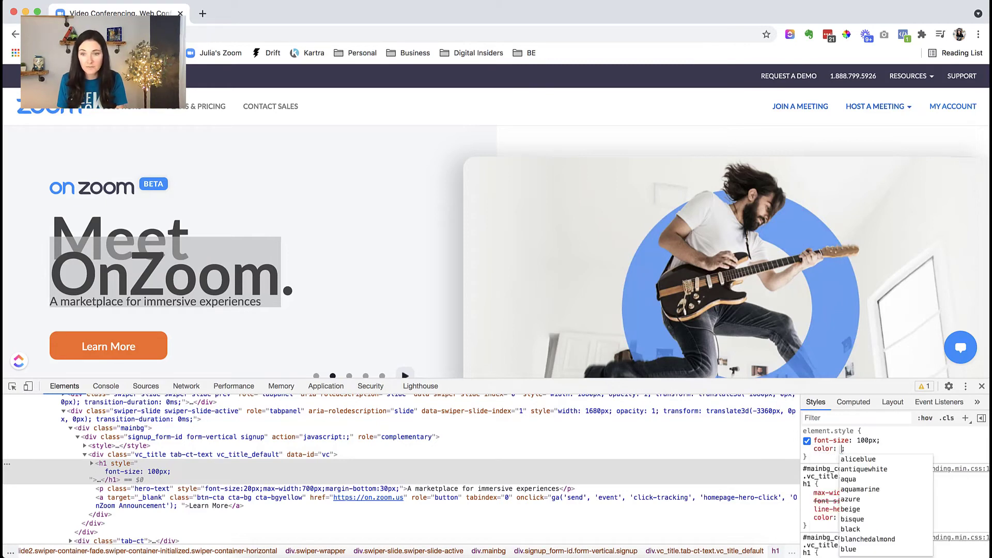
type("red")
type("underline")
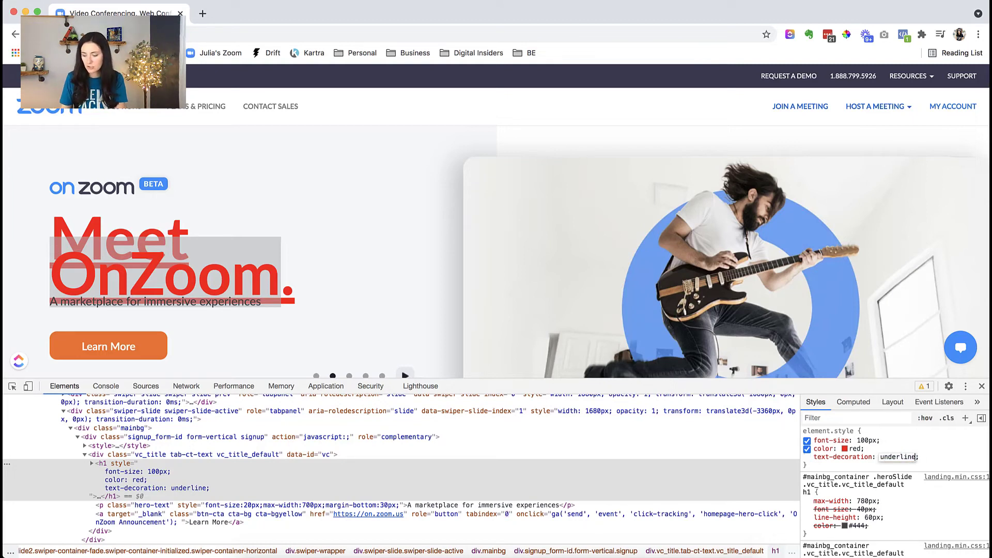
Step: Make the underline blue, add letter-spacing: 20px and text-transform: uppercase
type("blue")
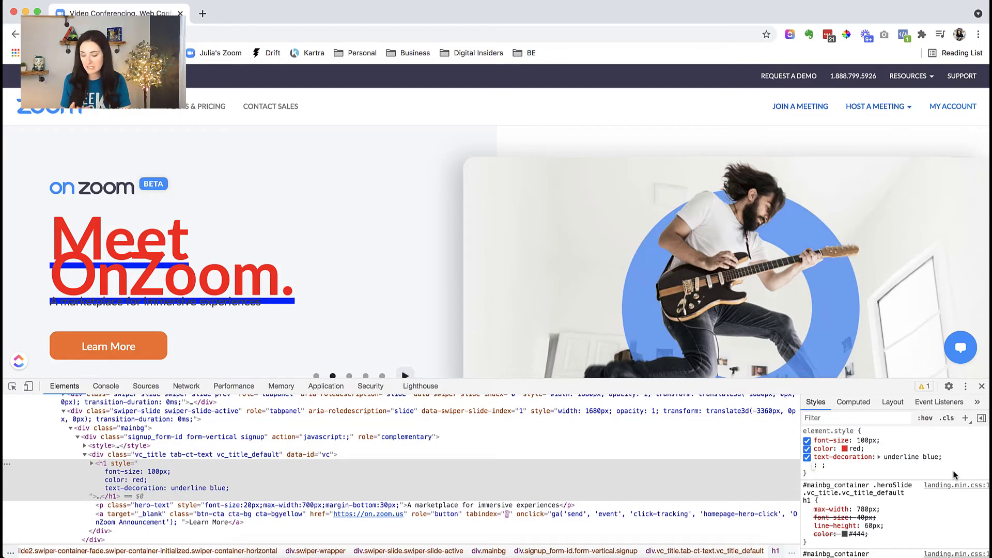
type("letter-spacing")
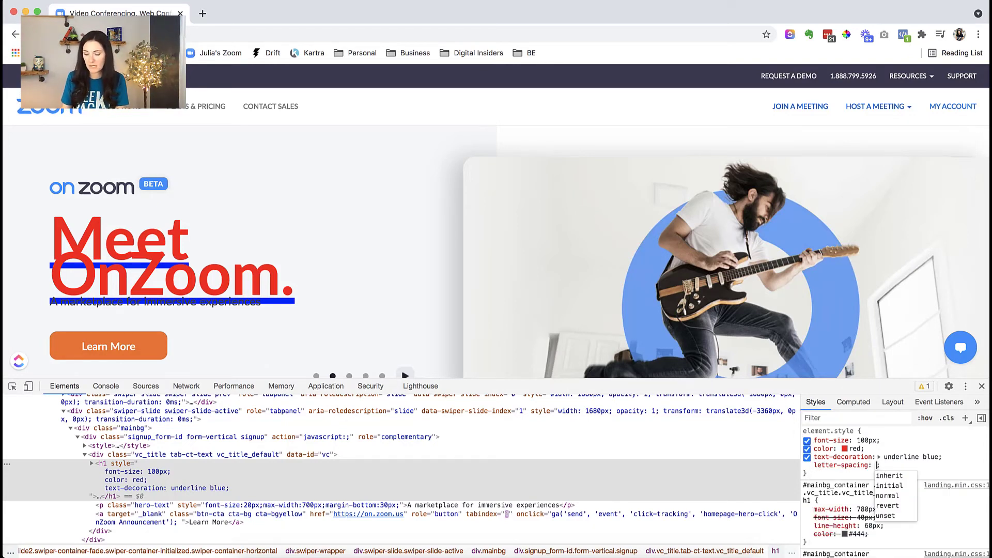
type("20px")
type("text-transform")
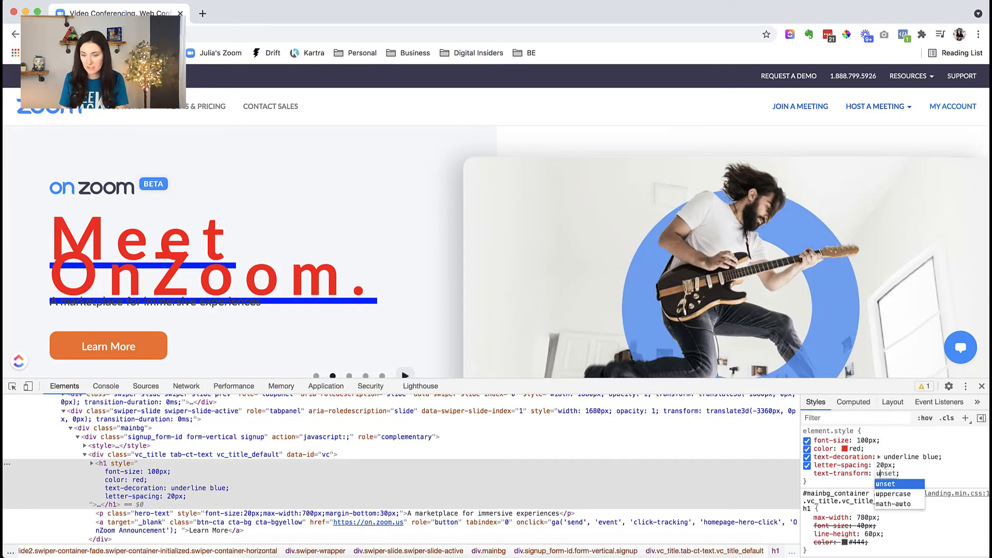
left_click(895, 494)
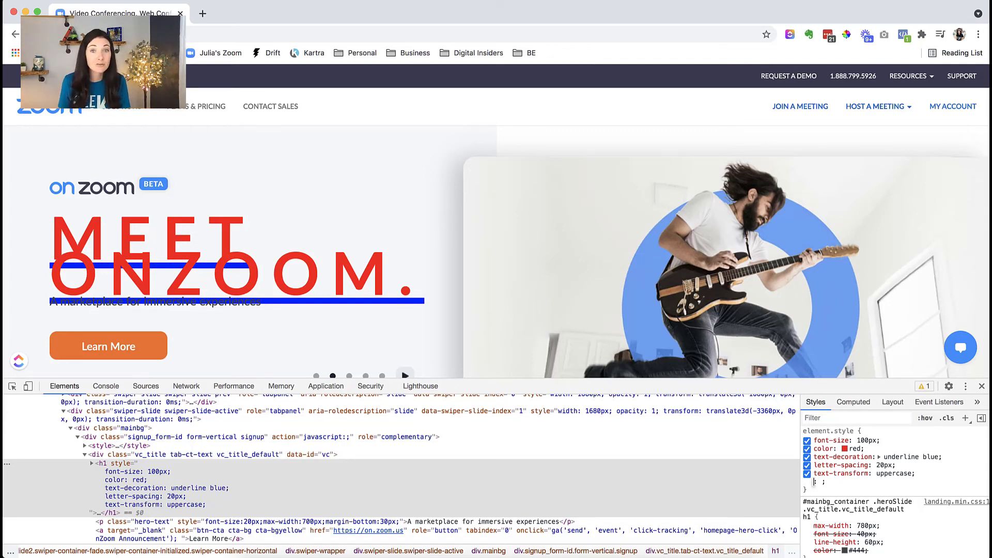
Step: Add text-shadow: 10px 10px 10px green to the MEET ONZOOM heading
type("text-align")
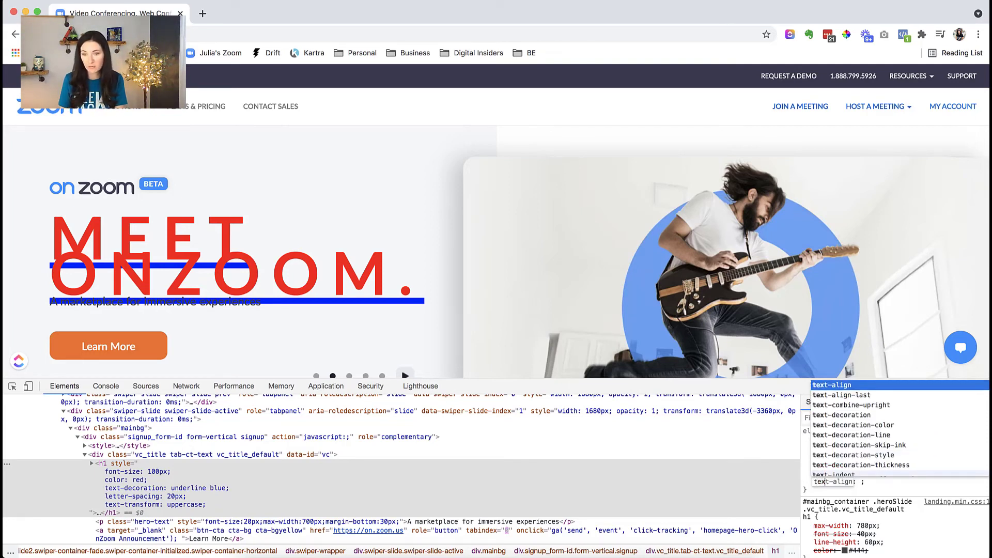
type("text-shadow")
left_click(860, 482)
type("10px 10px 10px green")
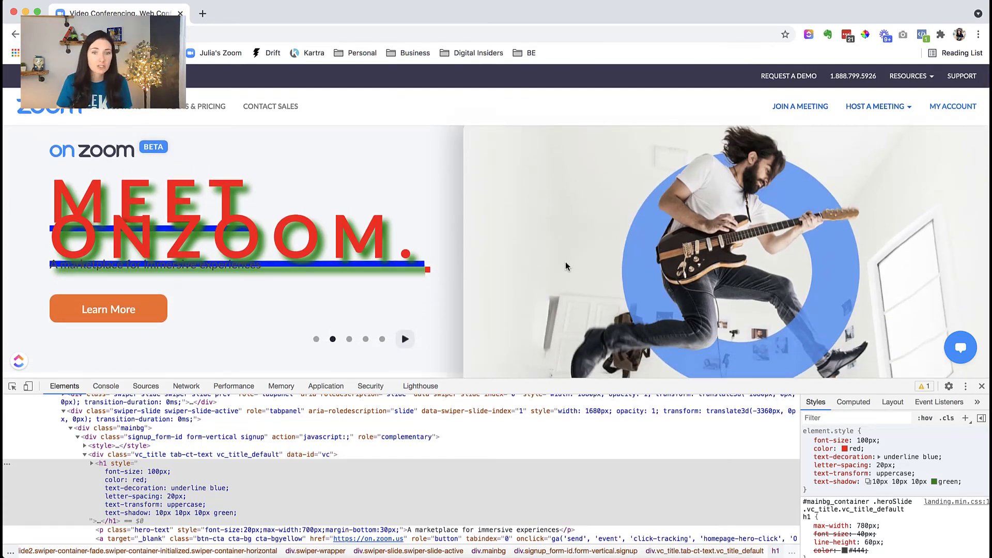
Step: Toggle the Select element tool to pick the Learn More button from the page
left_click(10, 385)
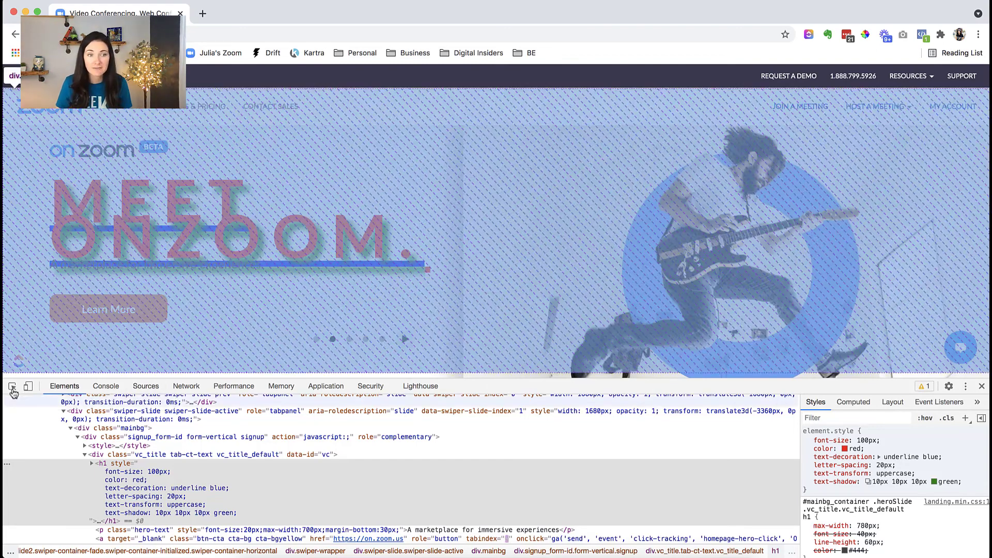
left_click(10, 386)
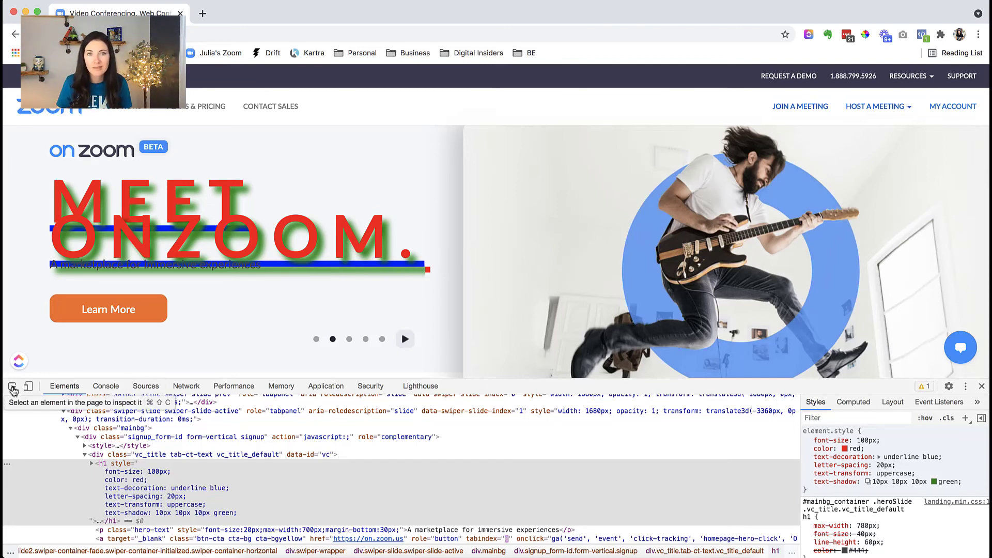
left_click(10, 387)
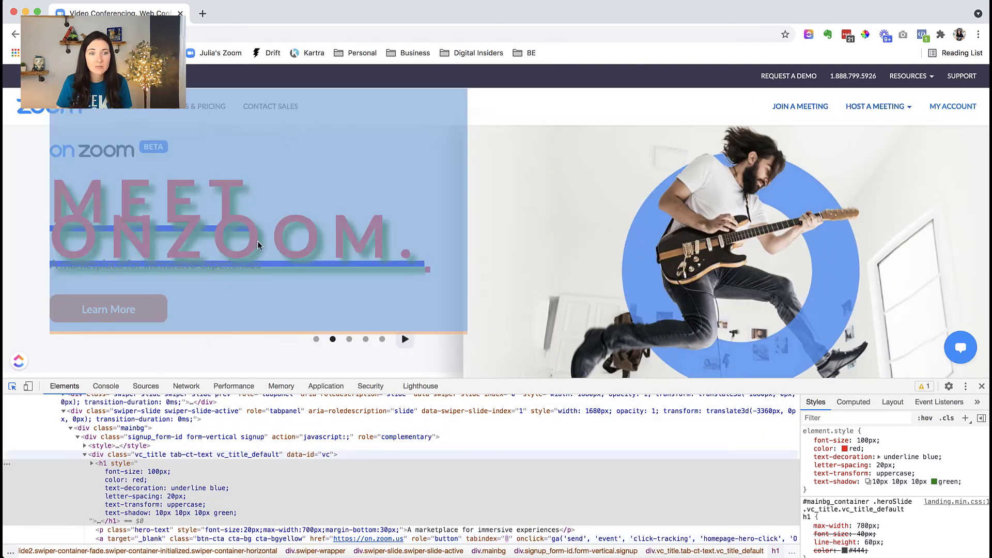
mouse_move(750, 119)
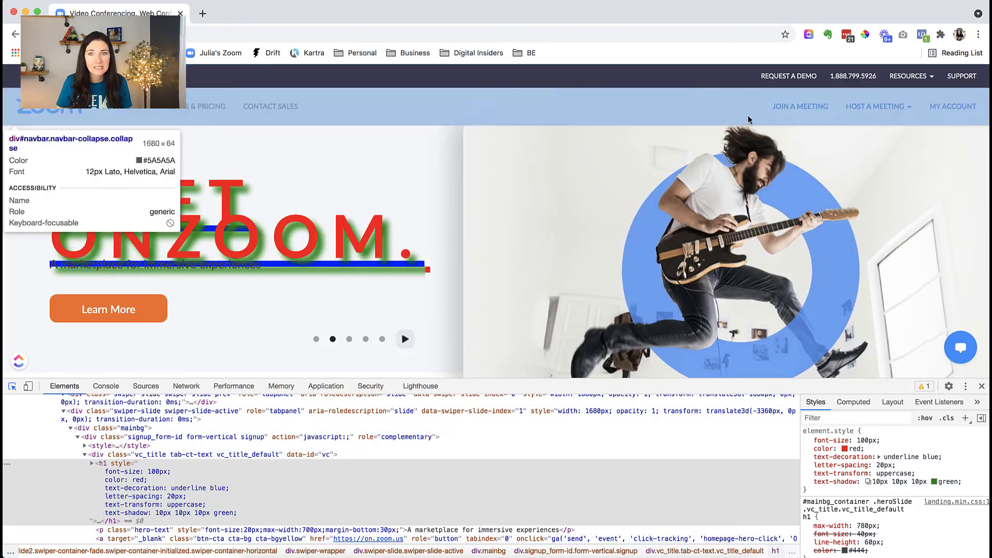
mouse_move(640, 269)
type("back")
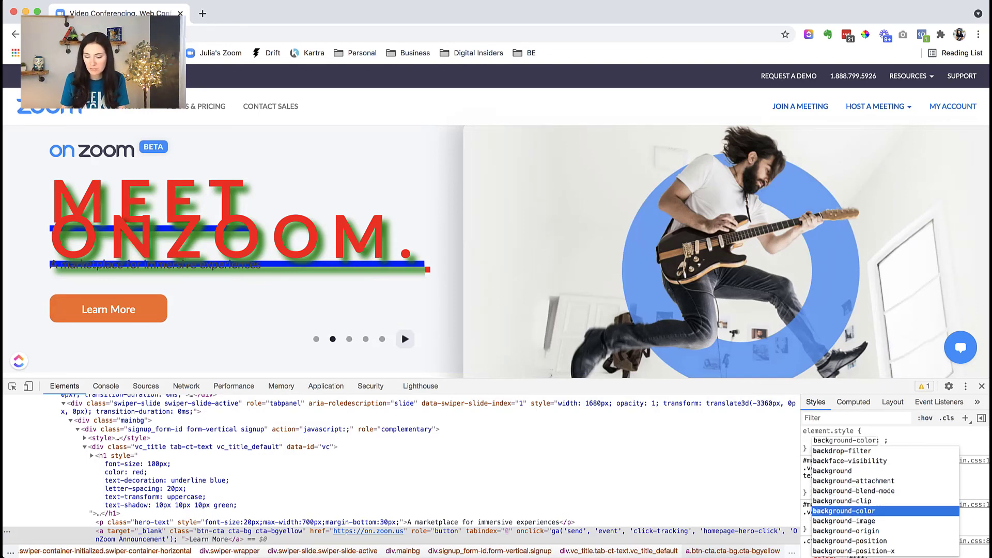
Step: Set background-color: purple inline, then reload the Zoom page to discard the edits
type("purple")
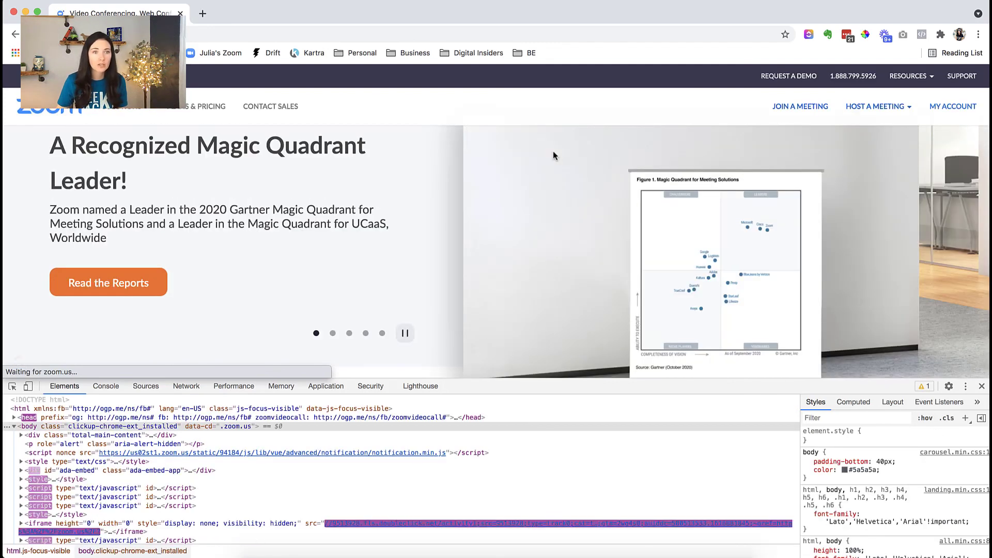
Step: Move the carousel back to the Meet OnZoom slide with its original heading style
left_click(348, 333)
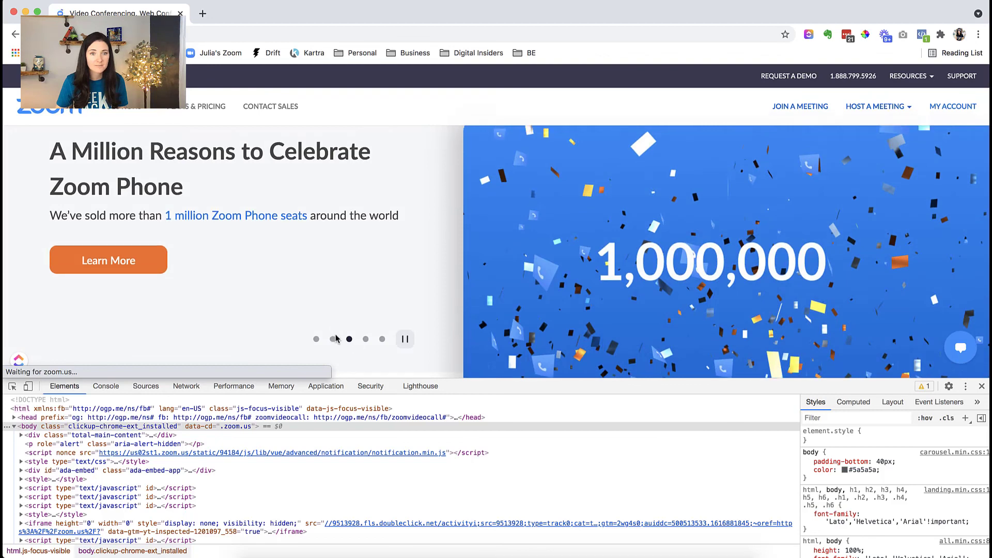
left_click(404, 339)
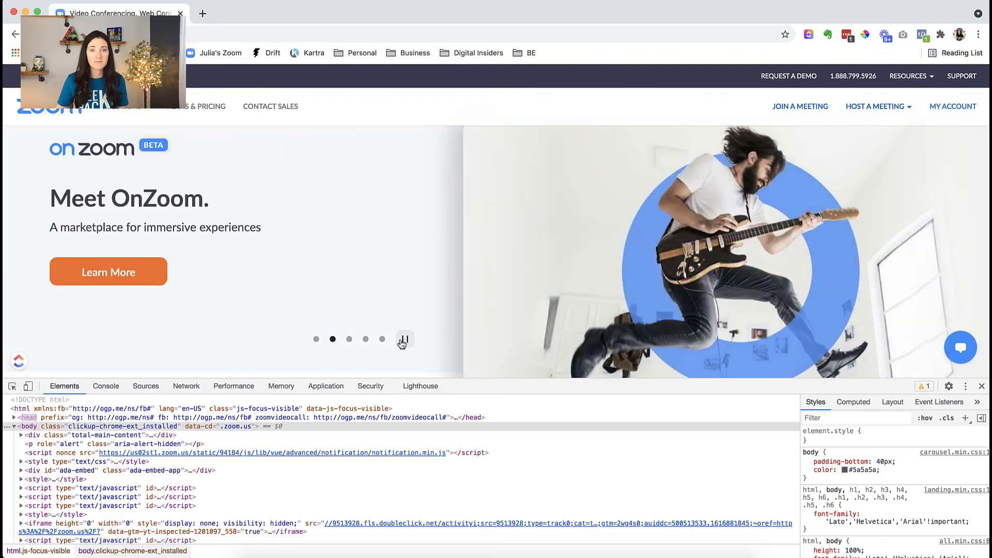